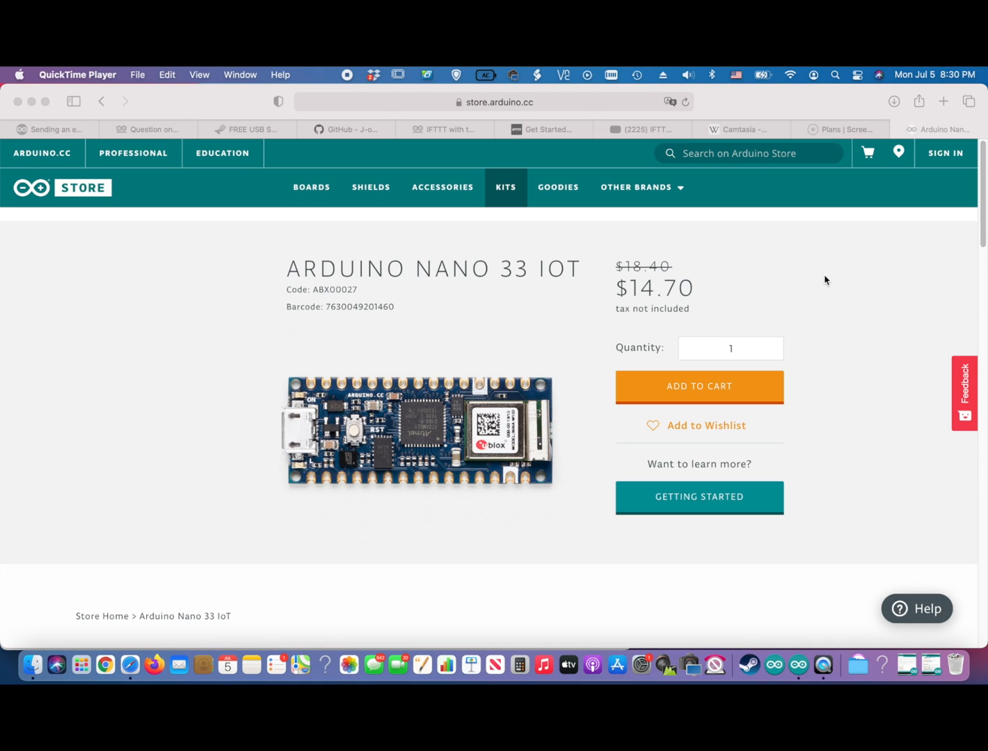
mouse_move(541, 270)
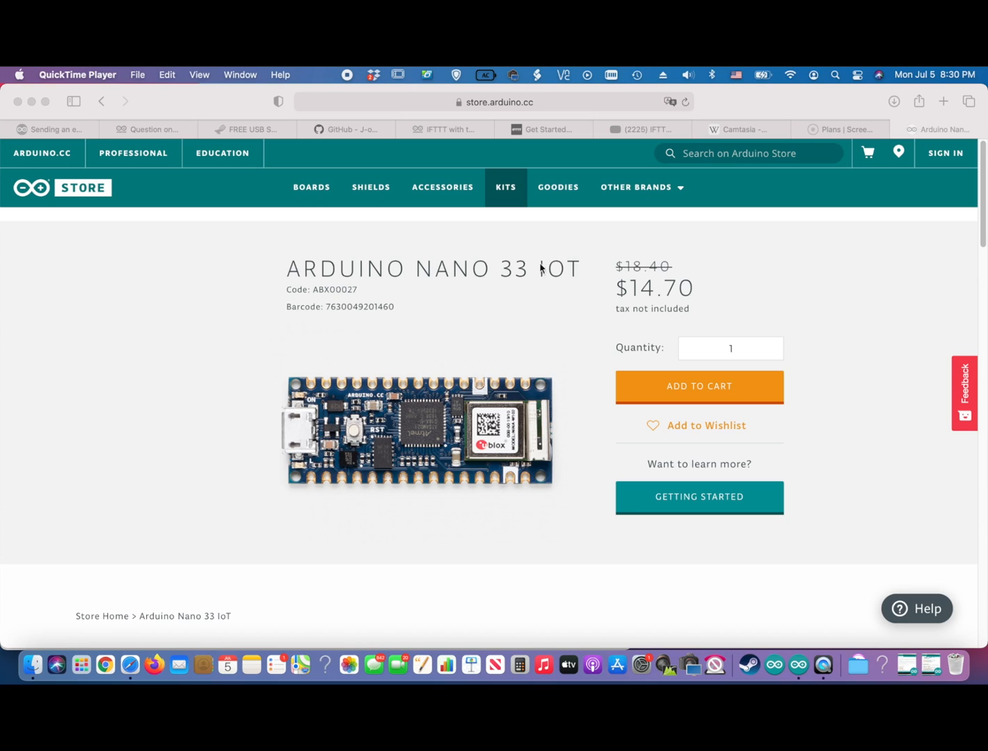
mouse_move(407, 342)
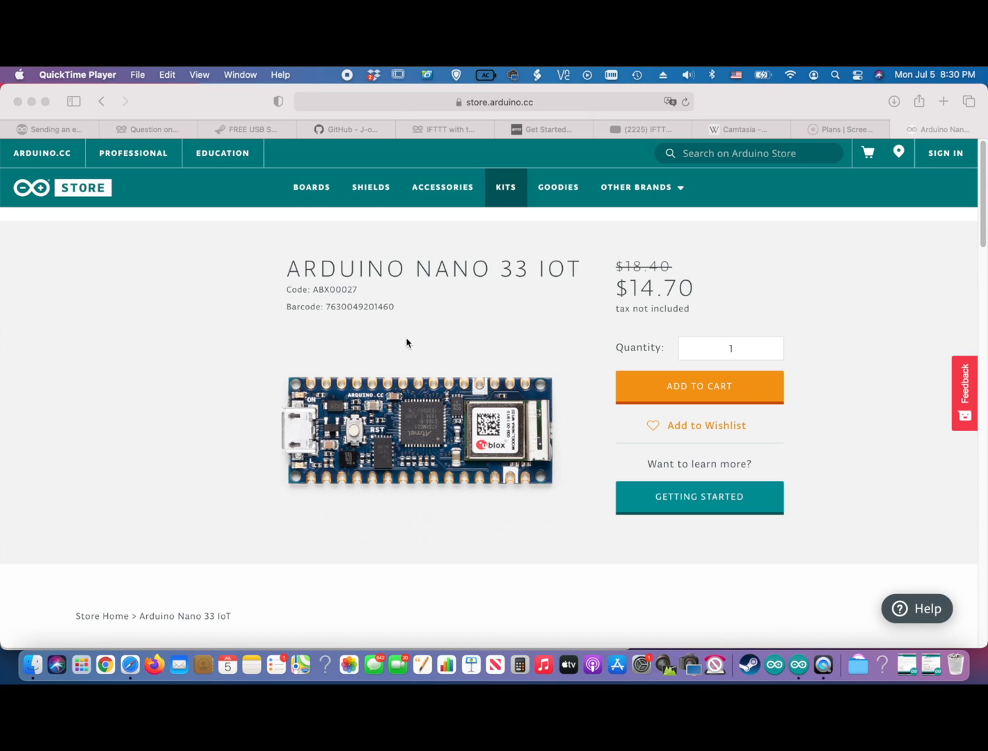
mouse_move(507, 411)
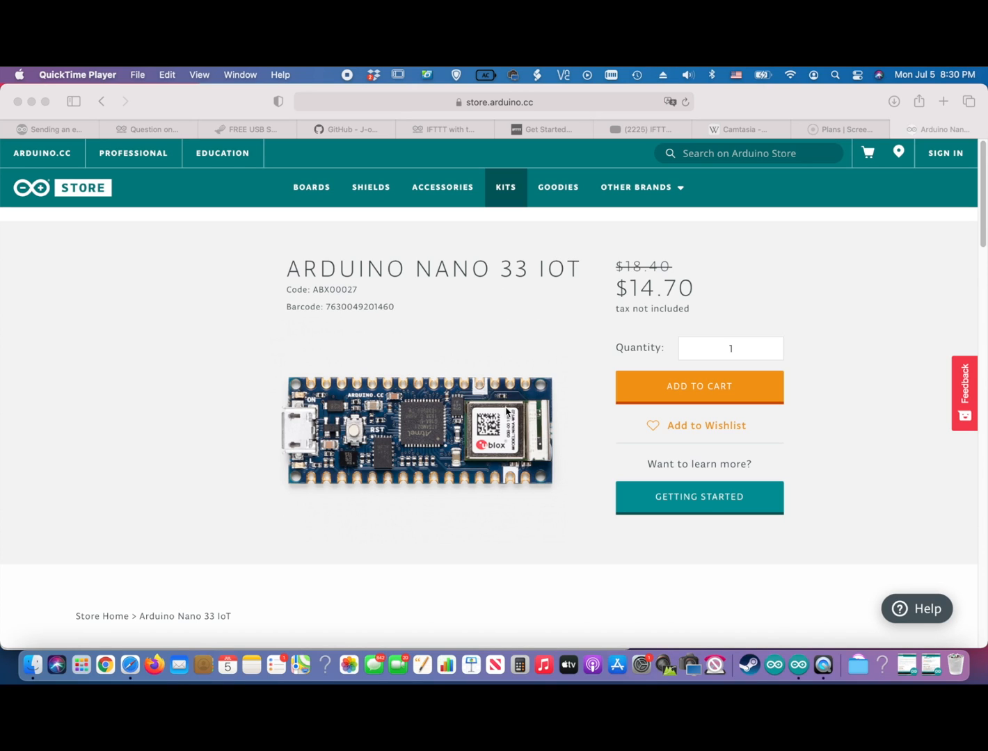
mouse_move(546, 424)
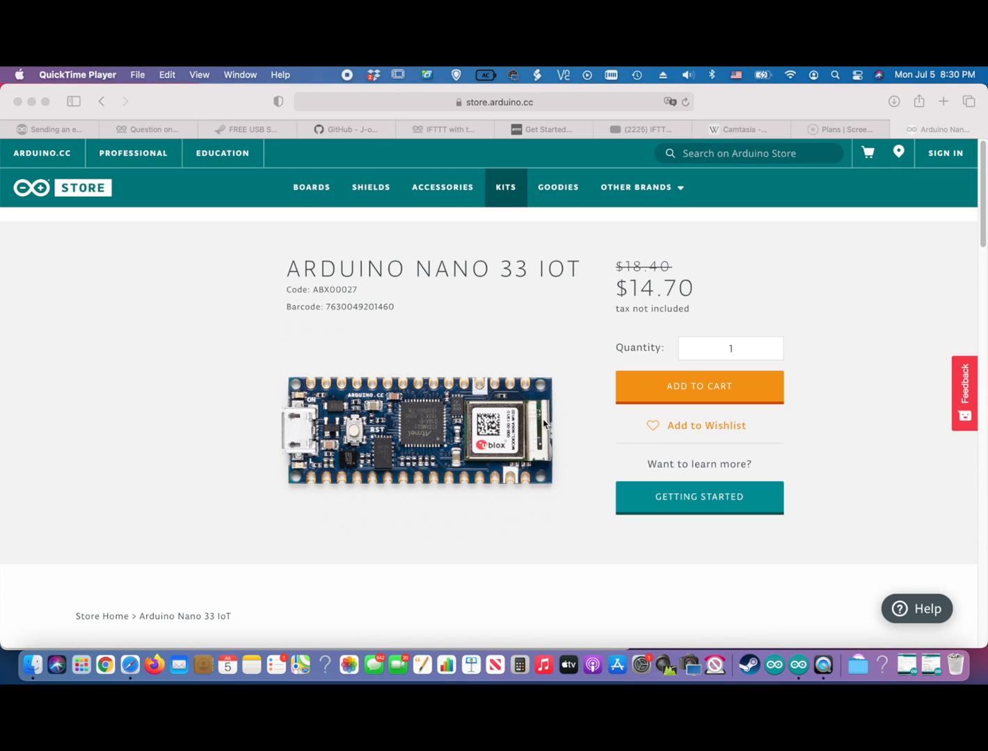
mouse_move(531, 384)
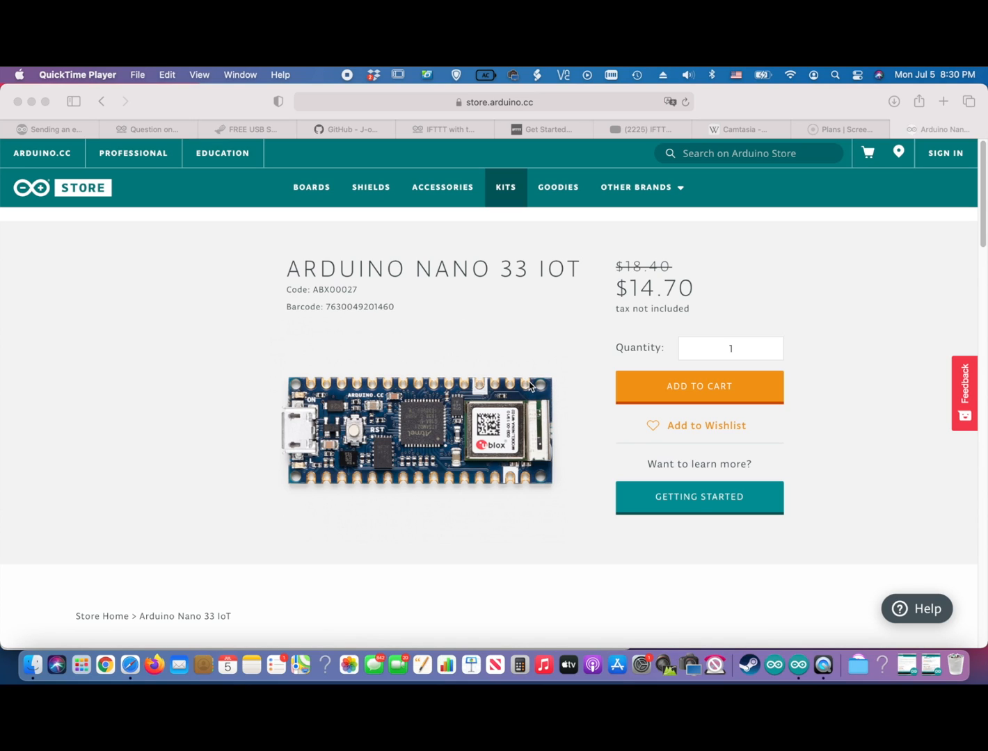
mouse_move(467, 307)
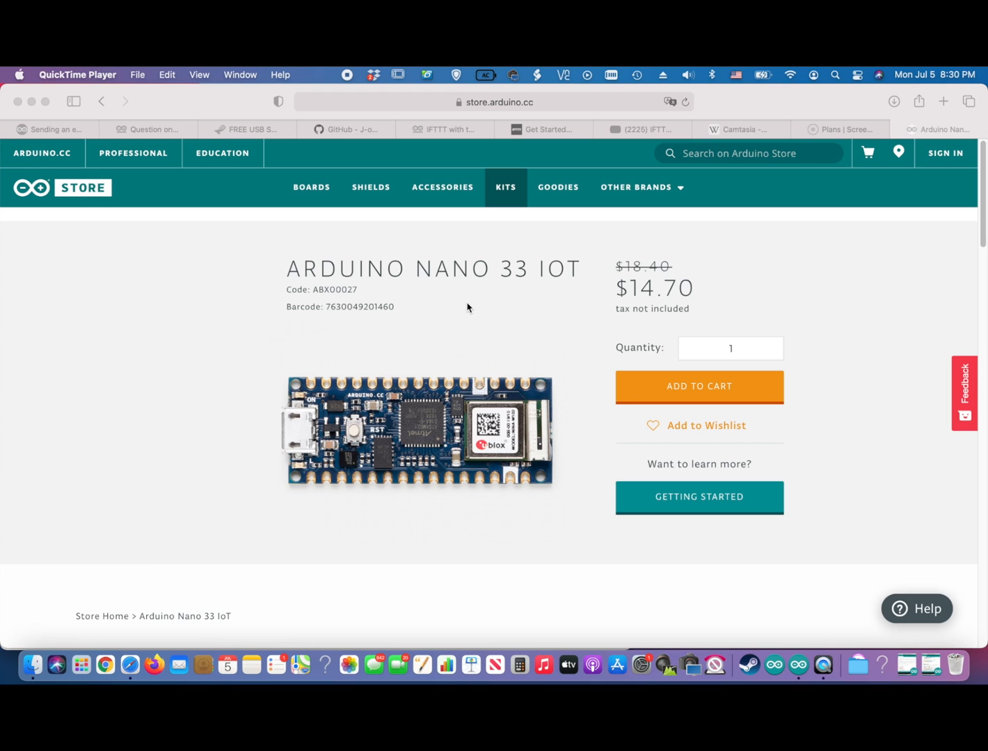
Scroll the Nano 33 IoT store page to the Overview text mentioning its 6-axis IMU
scroll(down, 3)
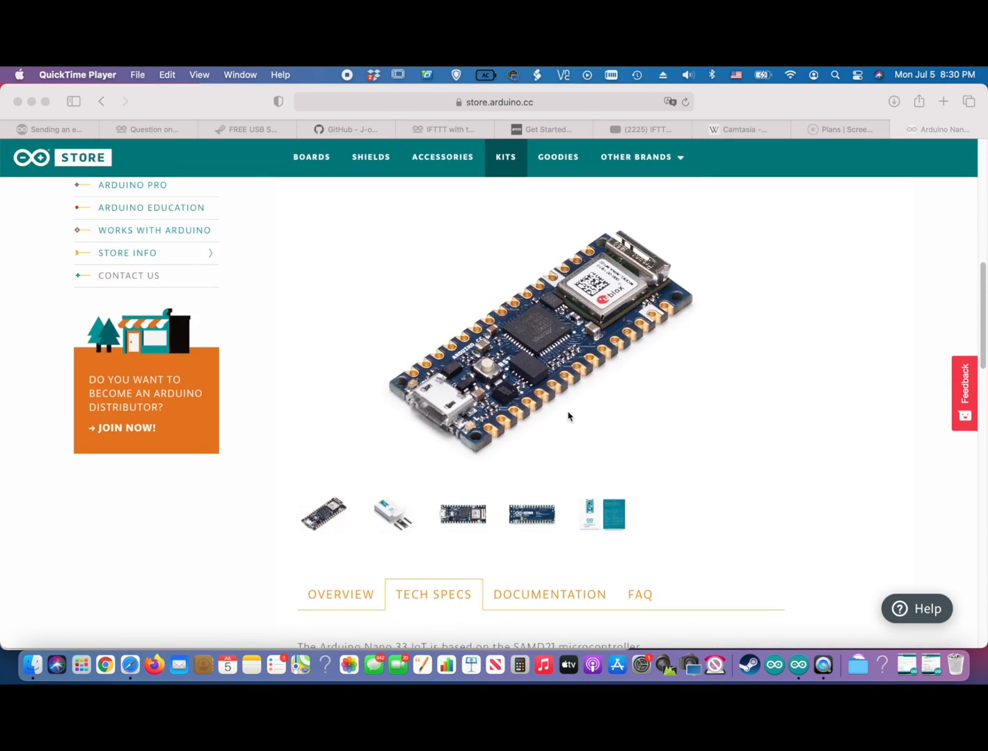
scroll(down, 3)
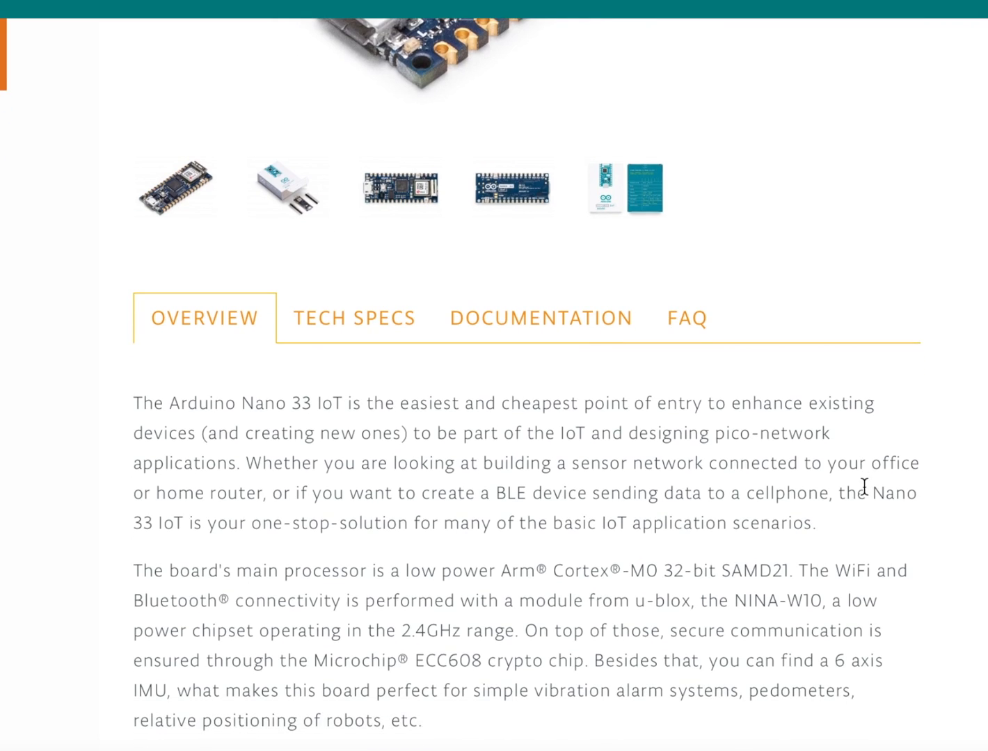
scroll(down, 3)
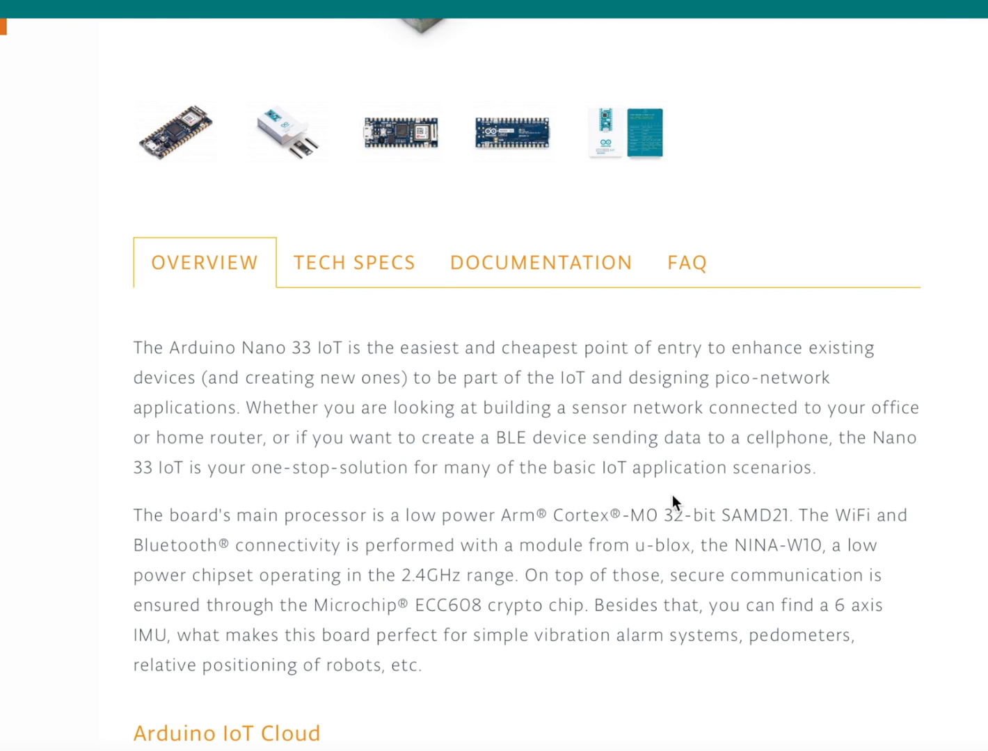
scroll(down, 3)
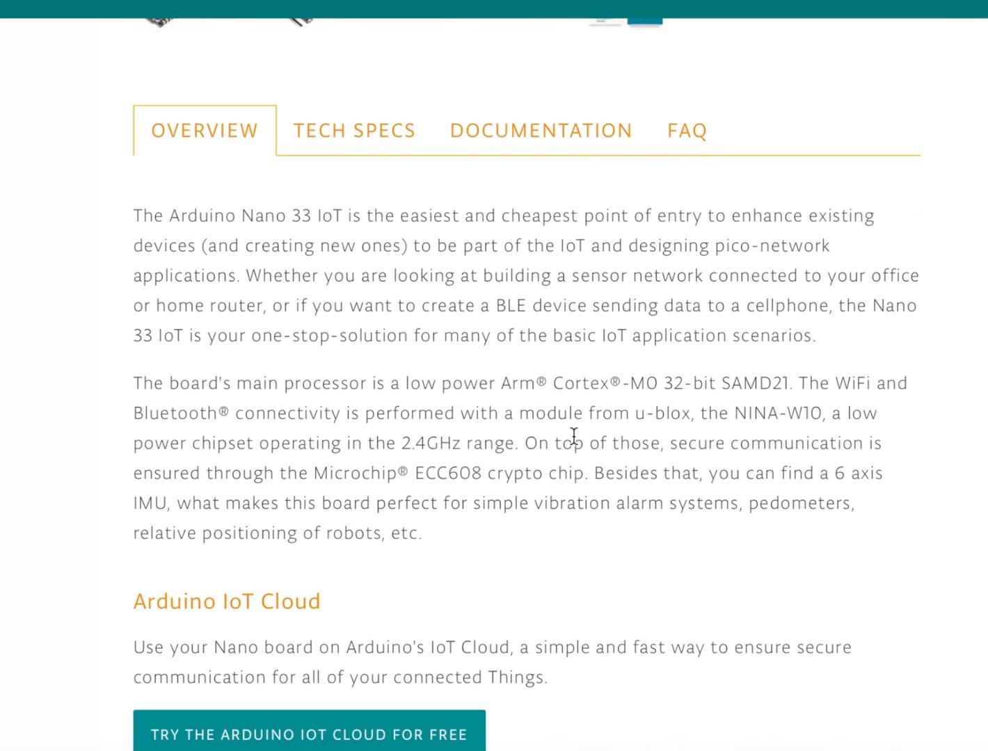
mouse_move(331, 412)
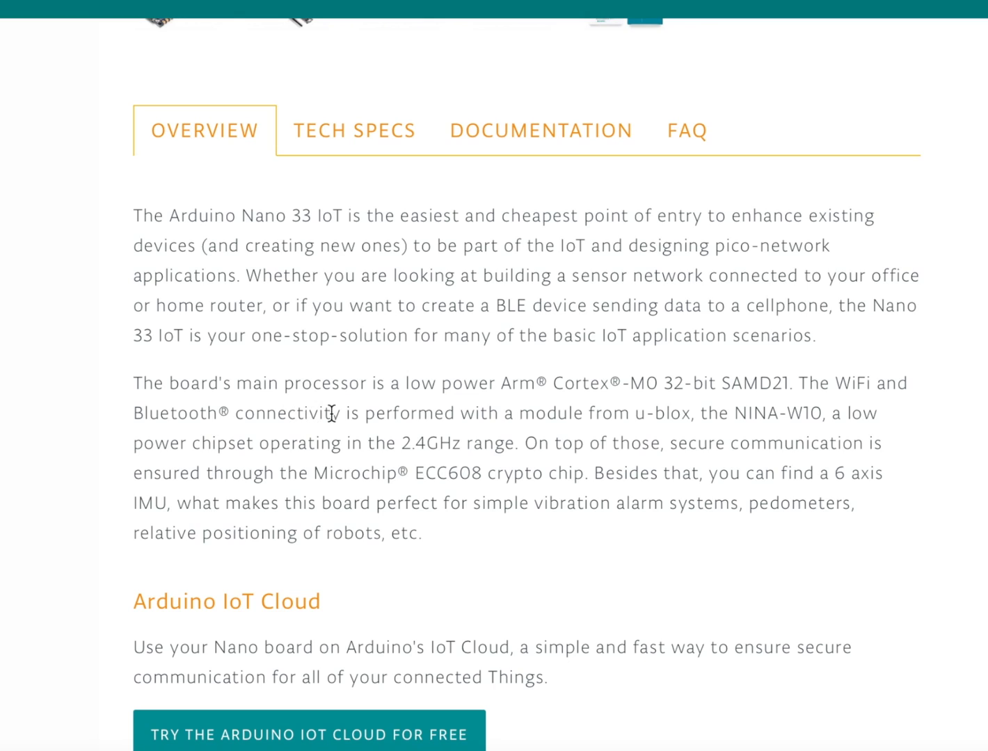
mouse_move(702, 415)
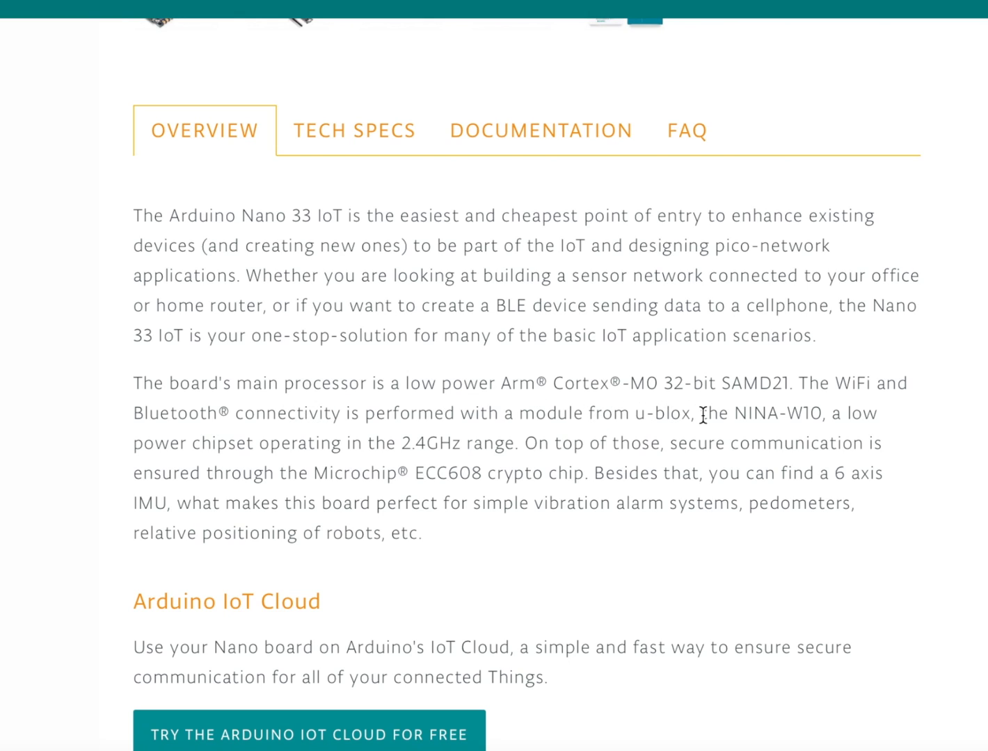
mouse_move(779, 415)
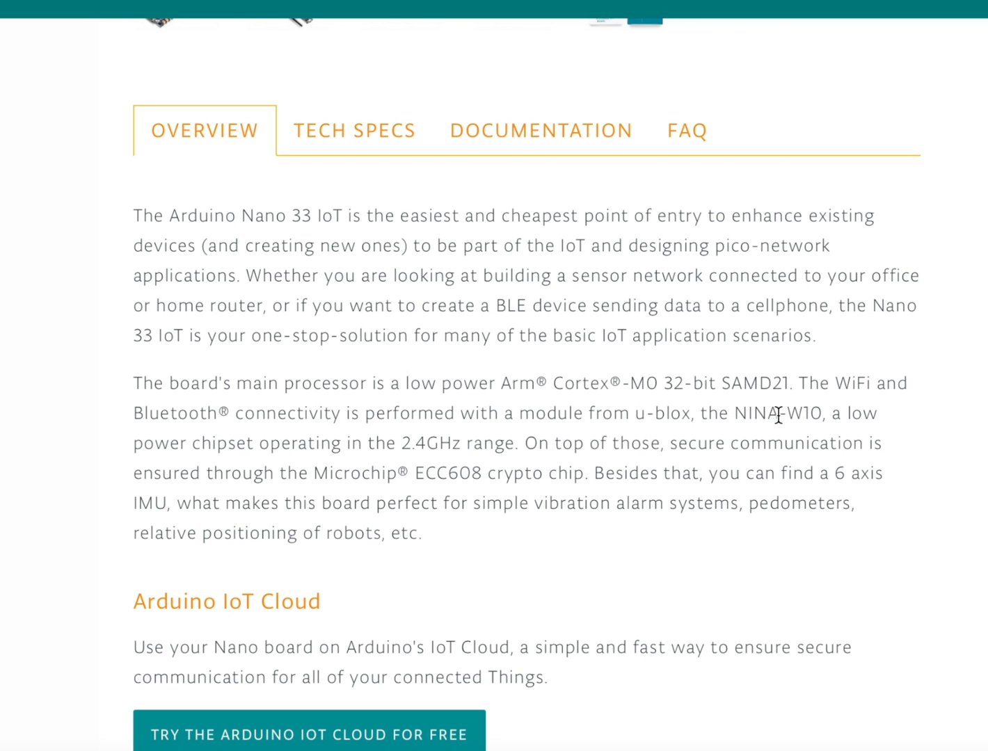
mouse_move(550, 480)
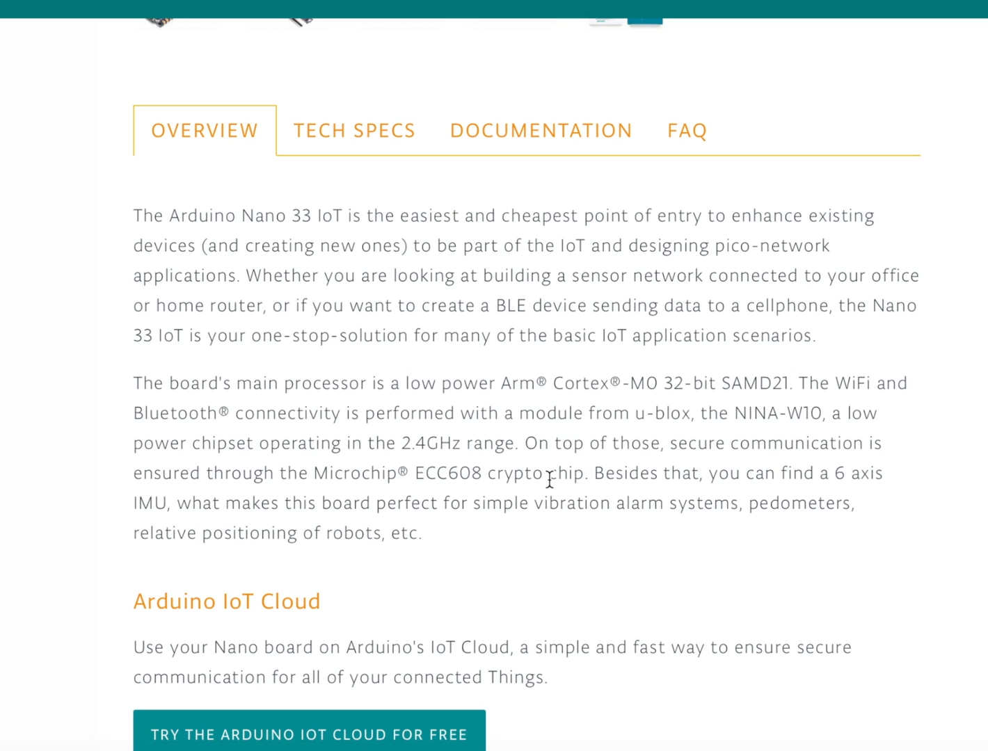
mouse_move(728, 483)
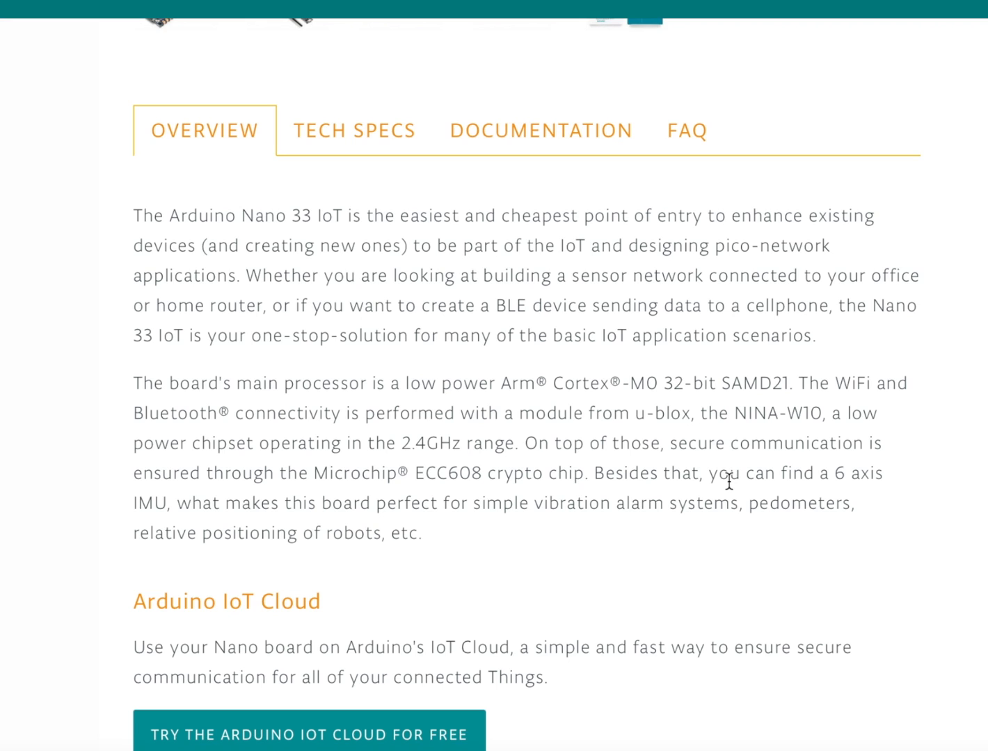
scroll(down, 3)
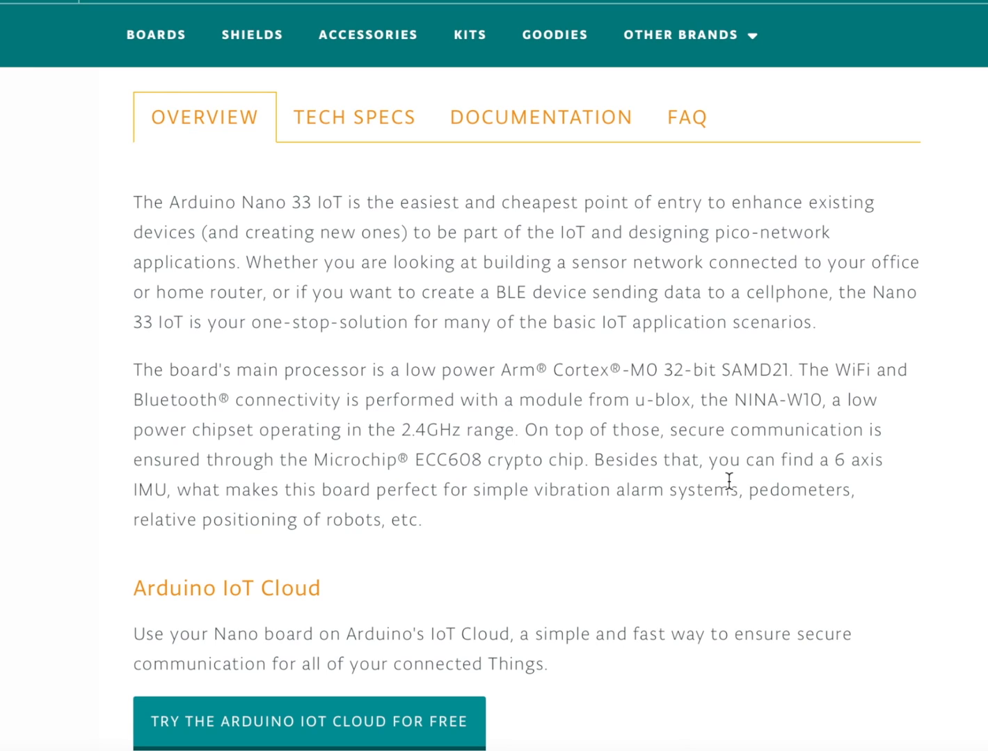
mouse_move(659, 449)
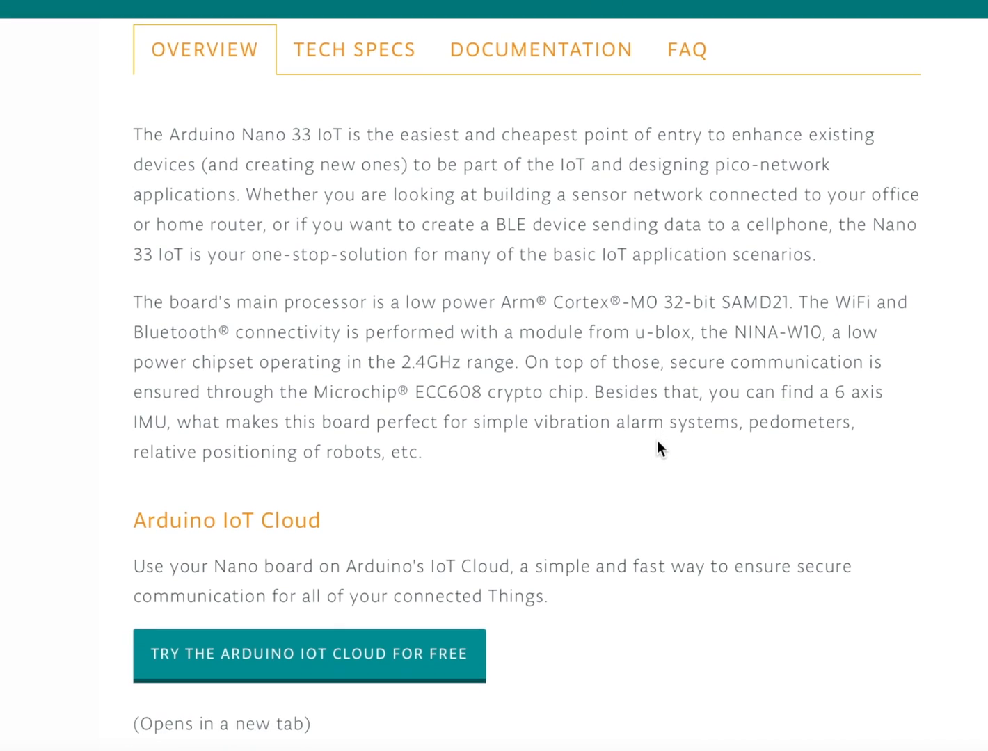
scroll(up, 3)
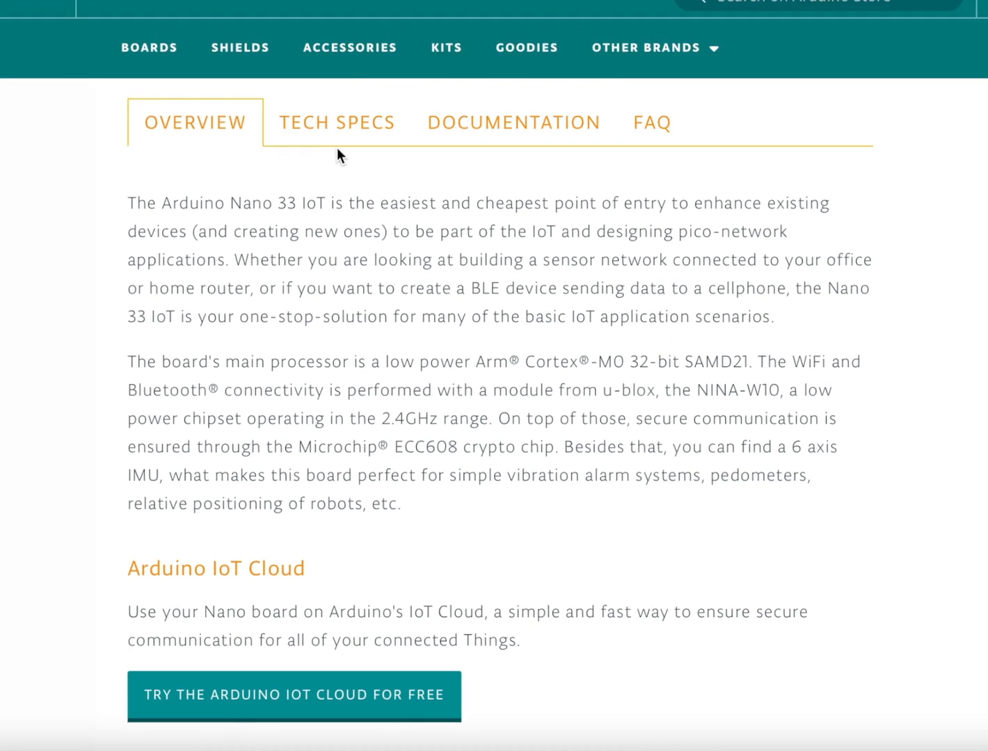
Show the Nano 33 IoT Tech Specs and scroll to the LSM6DS3 IMU, size and weight rows
click(335, 122)
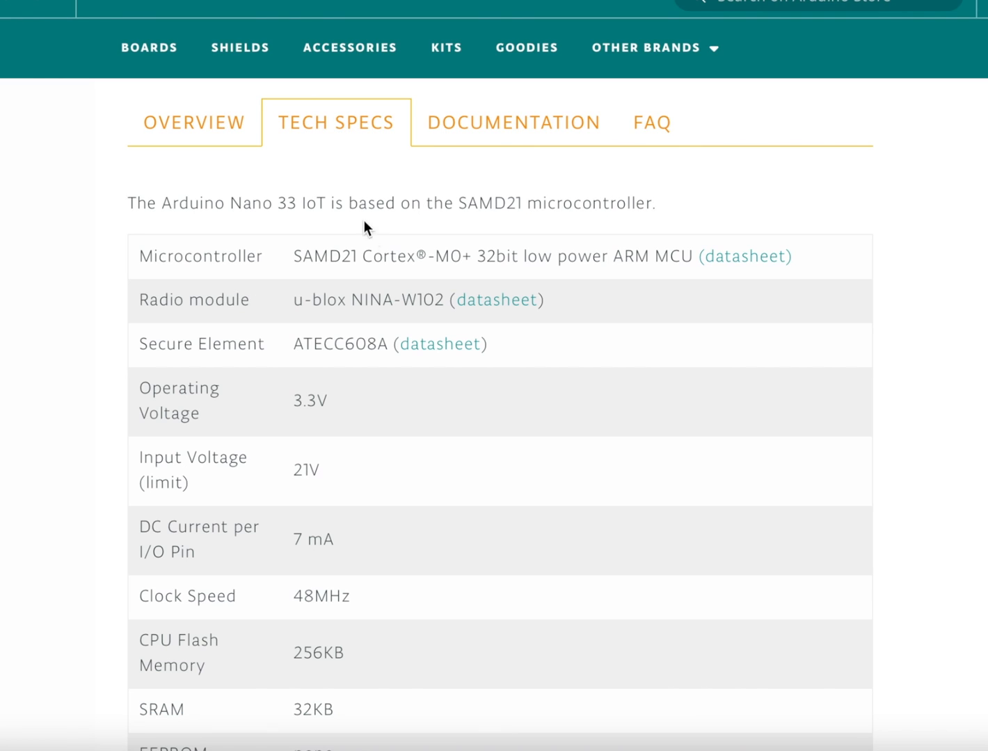
mouse_move(348, 266)
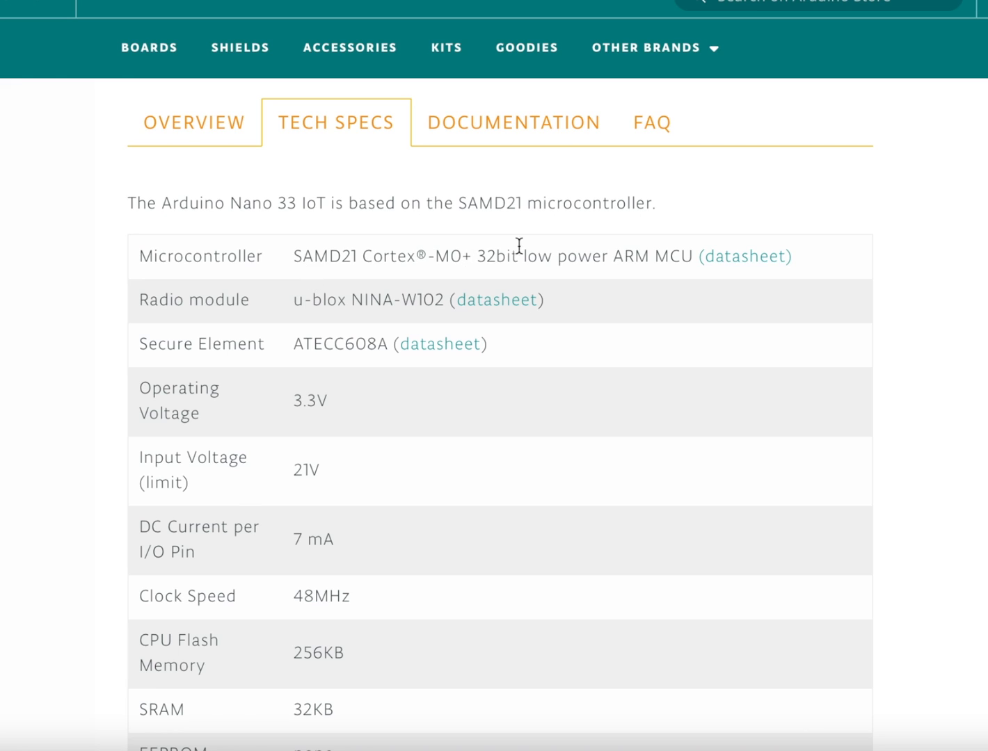
mouse_move(310, 308)
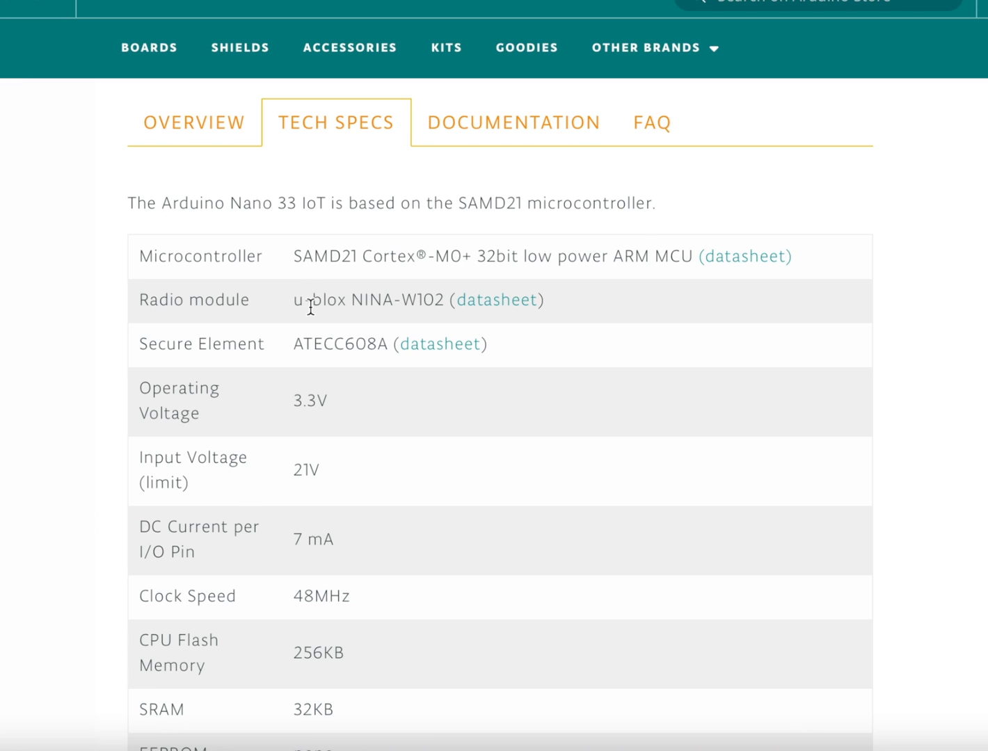
mouse_move(360, 310)
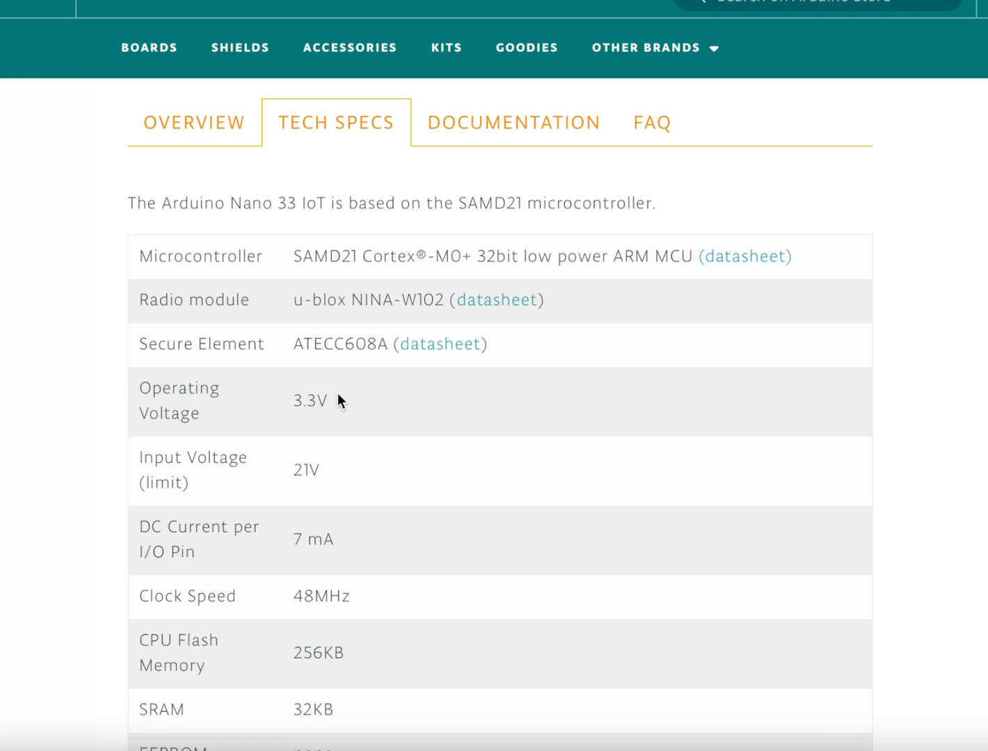
mouse_move(350, 415)
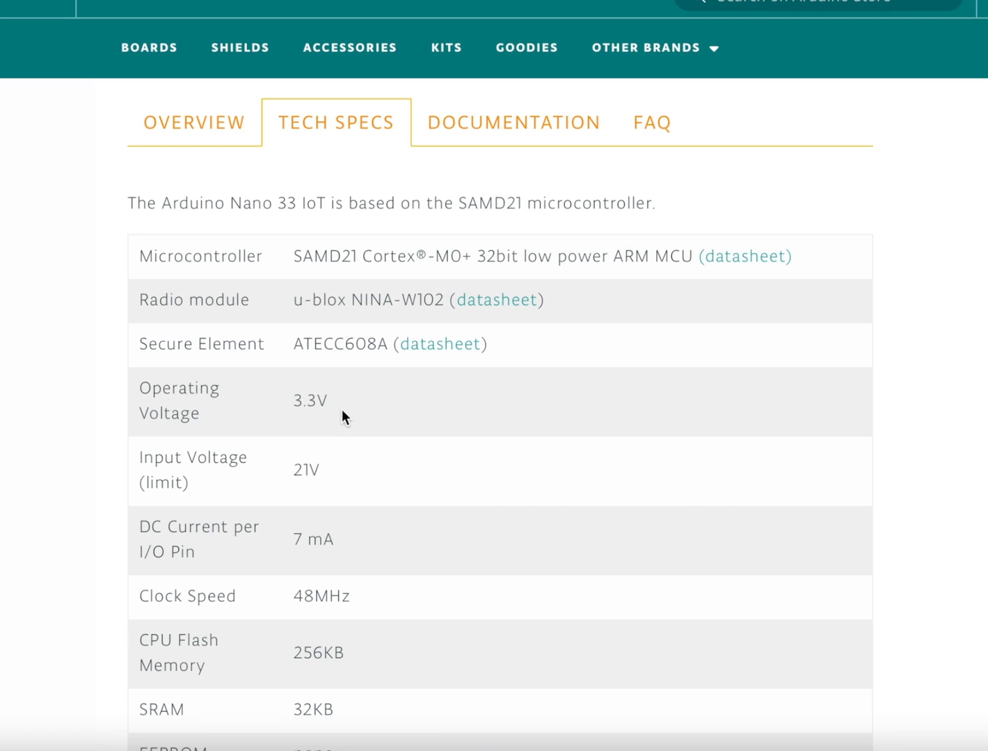
mouse_move(266, 403)
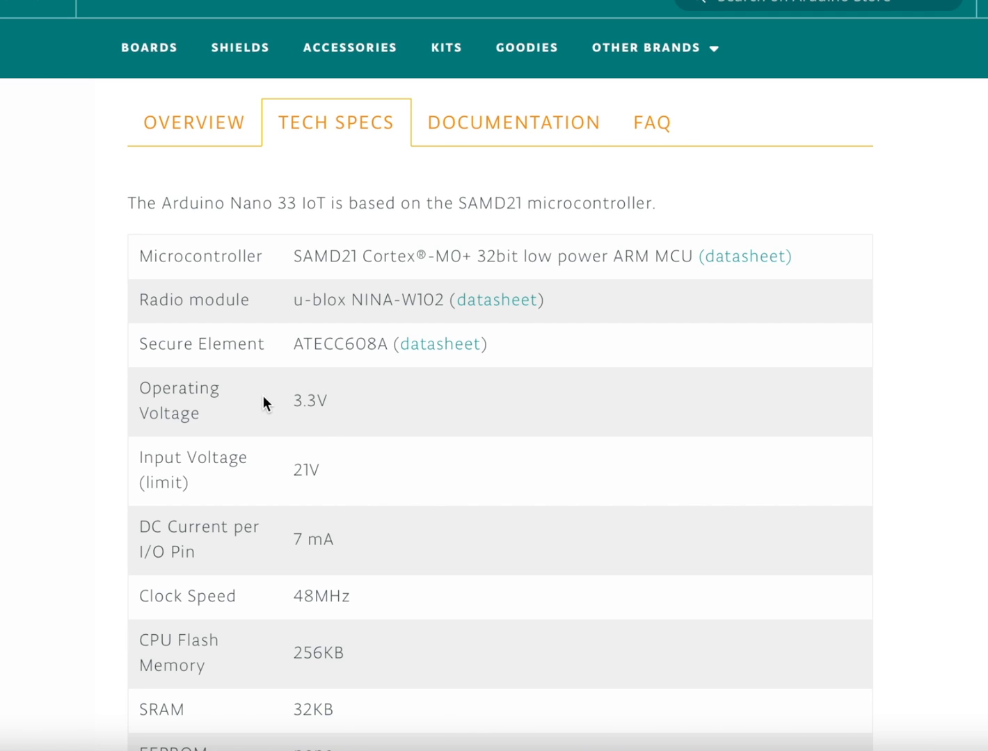
mouse_move(247, 438)
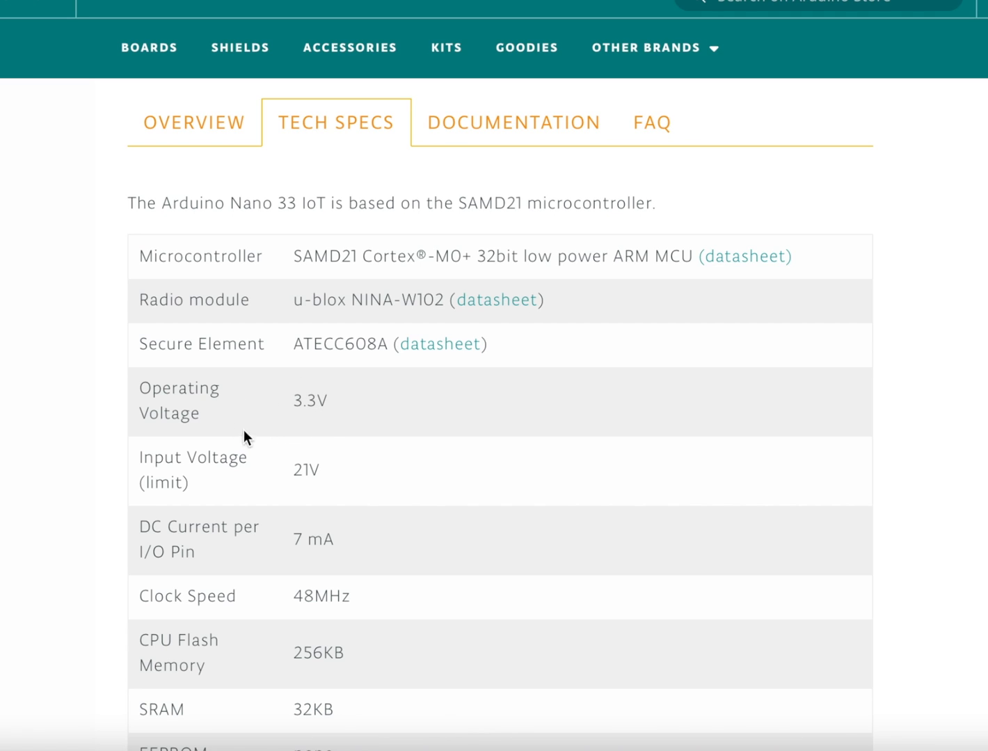
mouse_move(311, 399)
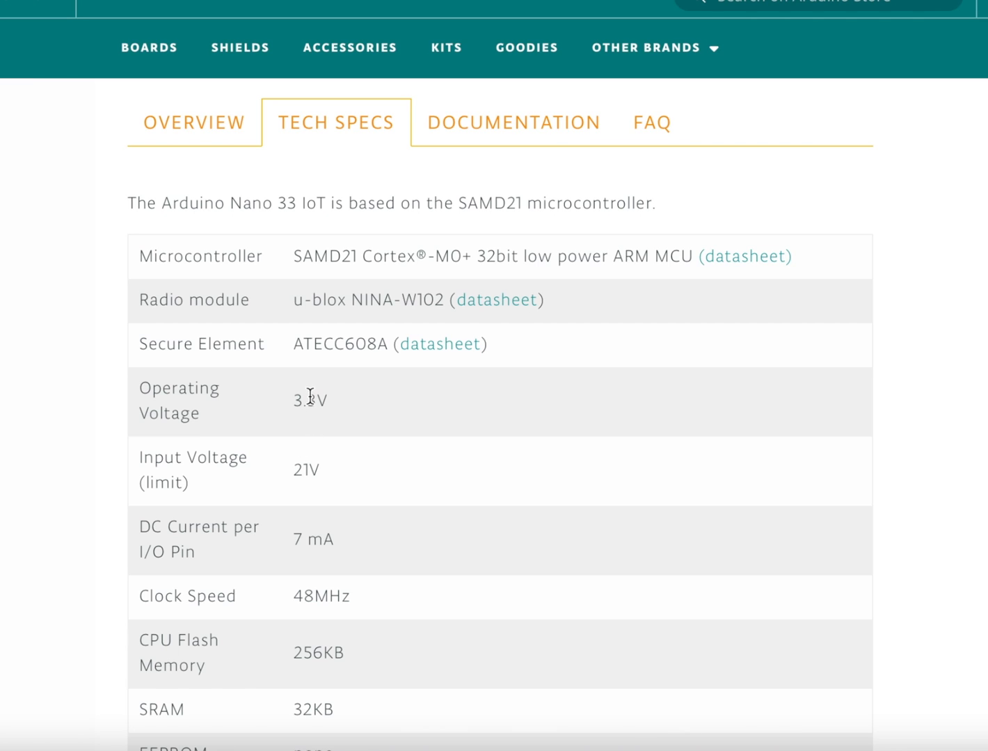
mouse_move(265, 408)
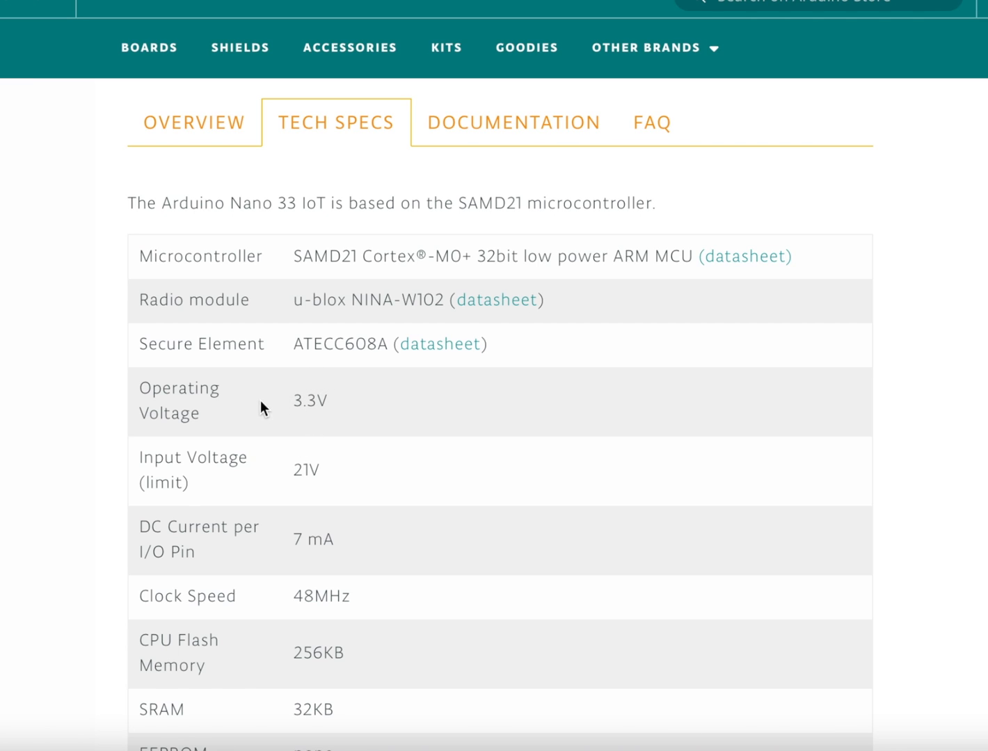
mouse_move(330, 431)
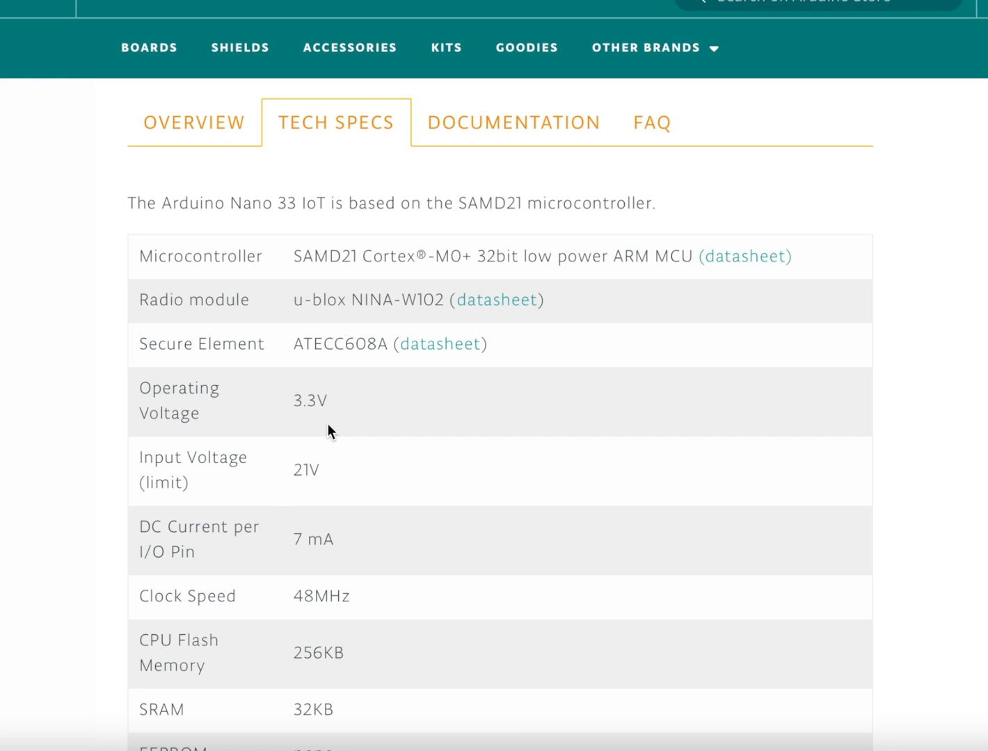
mouse_move(348, 410)
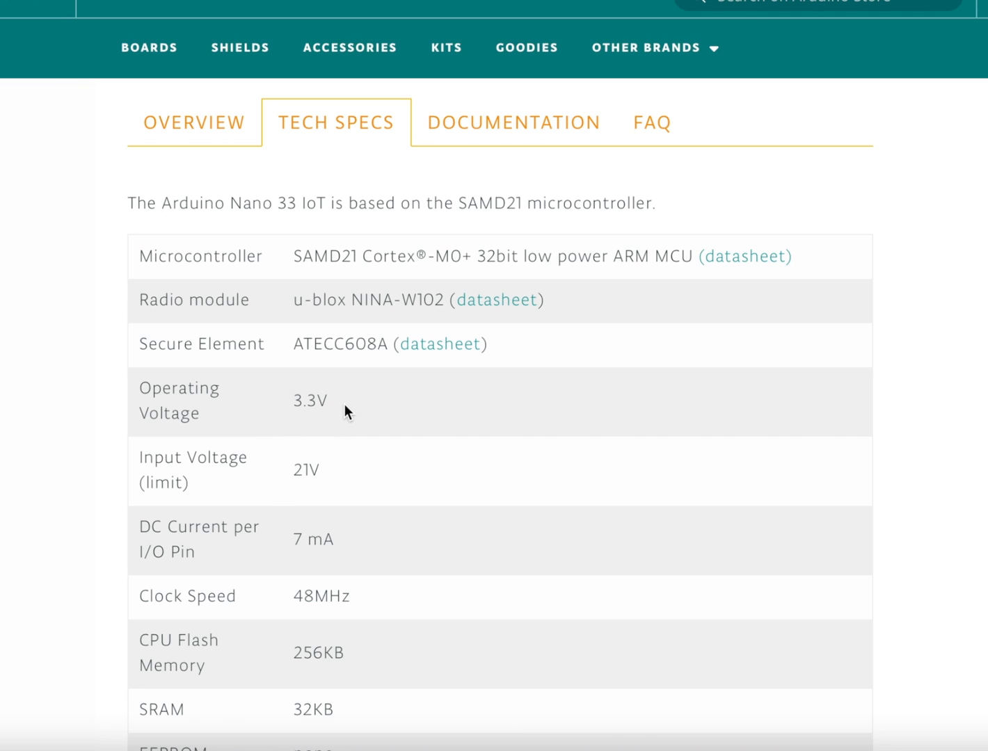
mouse_move(292, 434)
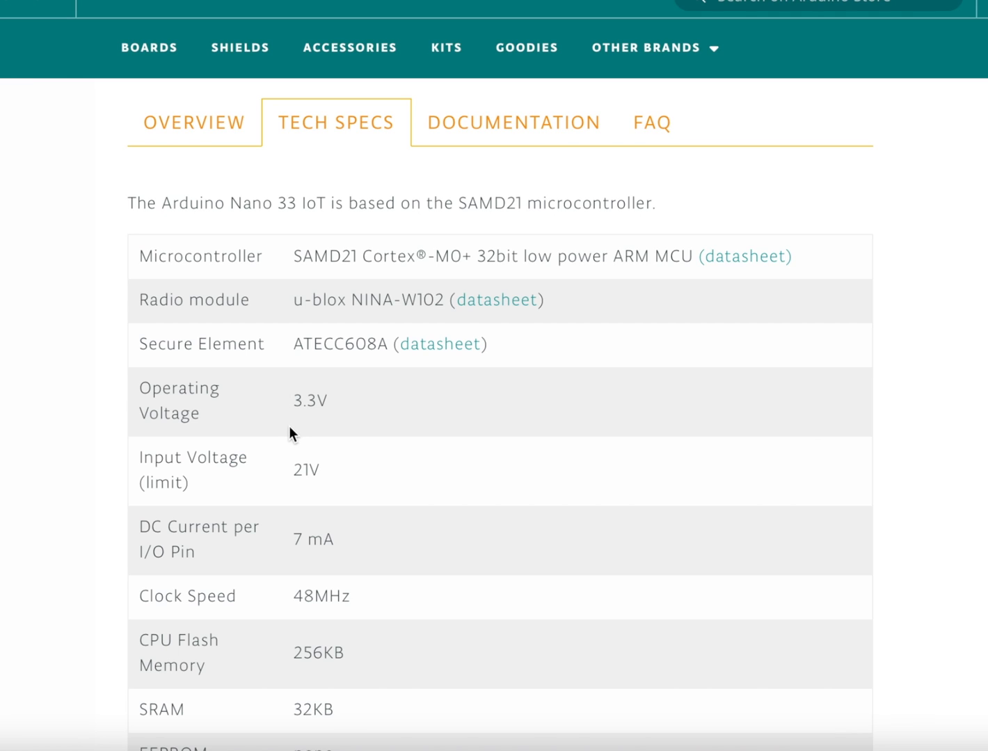
mouse_move(263, 429)
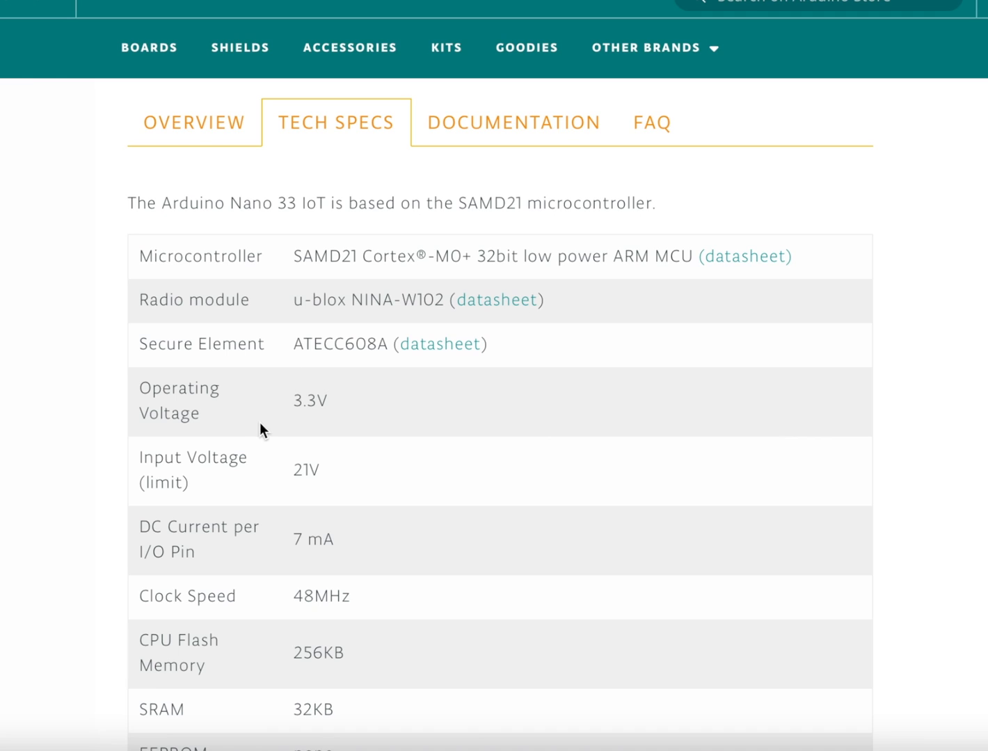
mouse_move(353, 403)
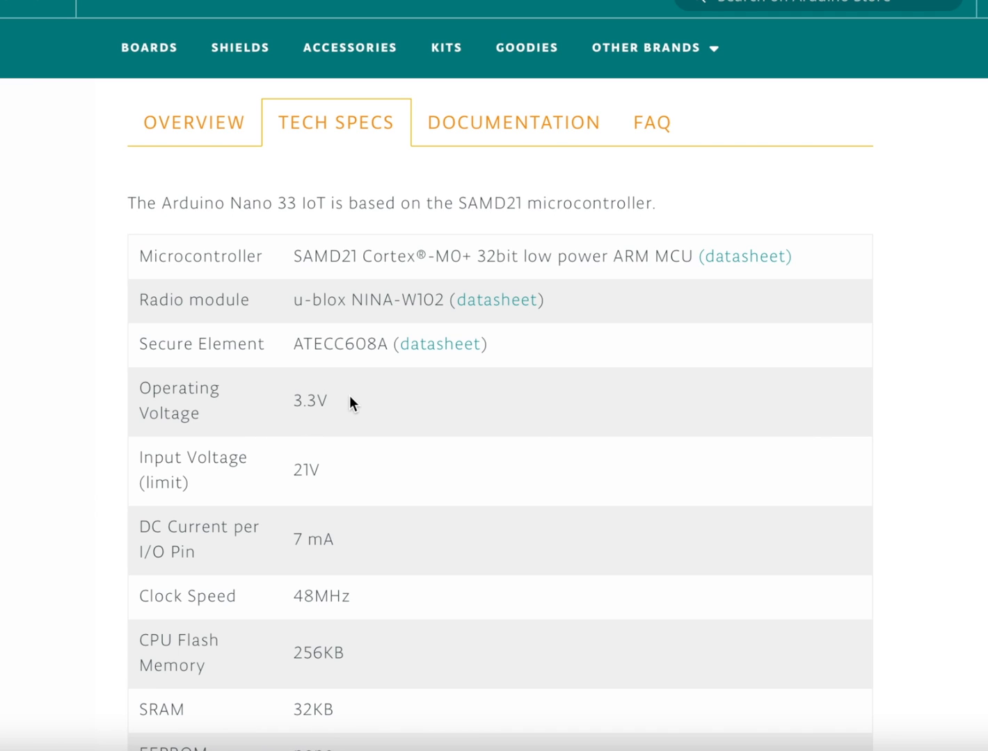
mouse_move(367, 414)
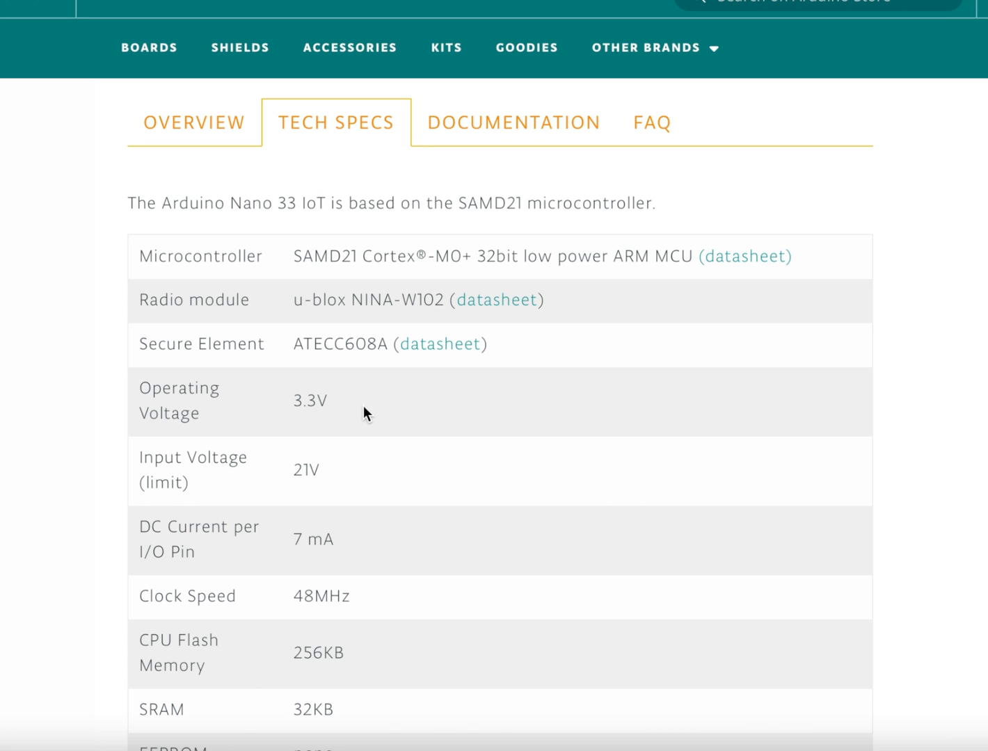
mouse_move(369, 460)
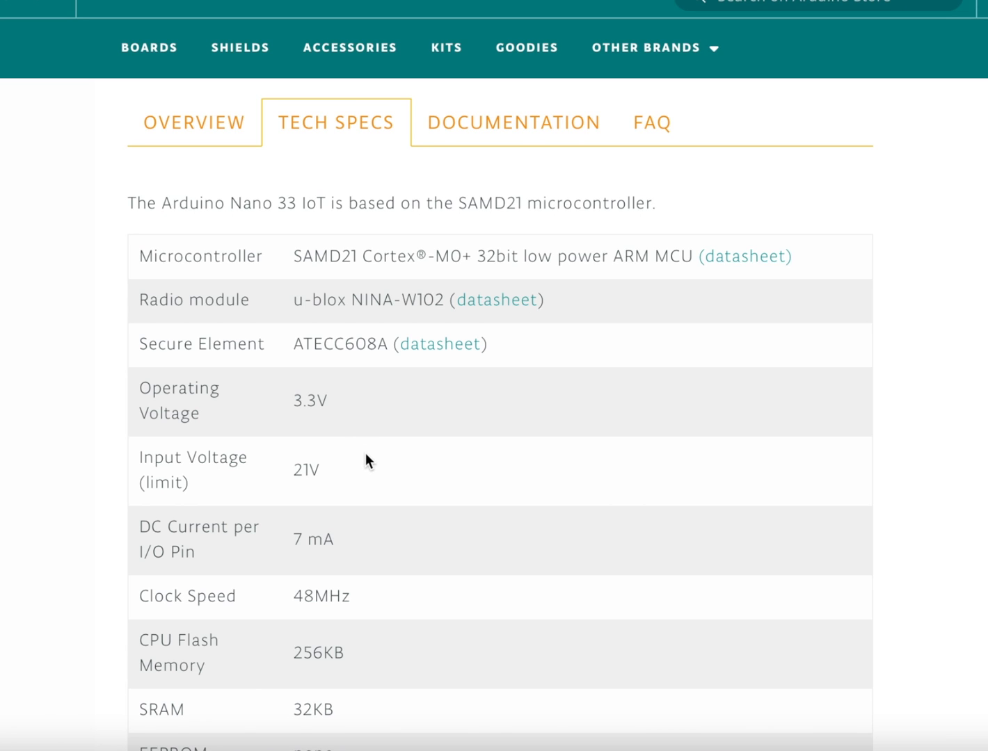
scroll(down, 3)
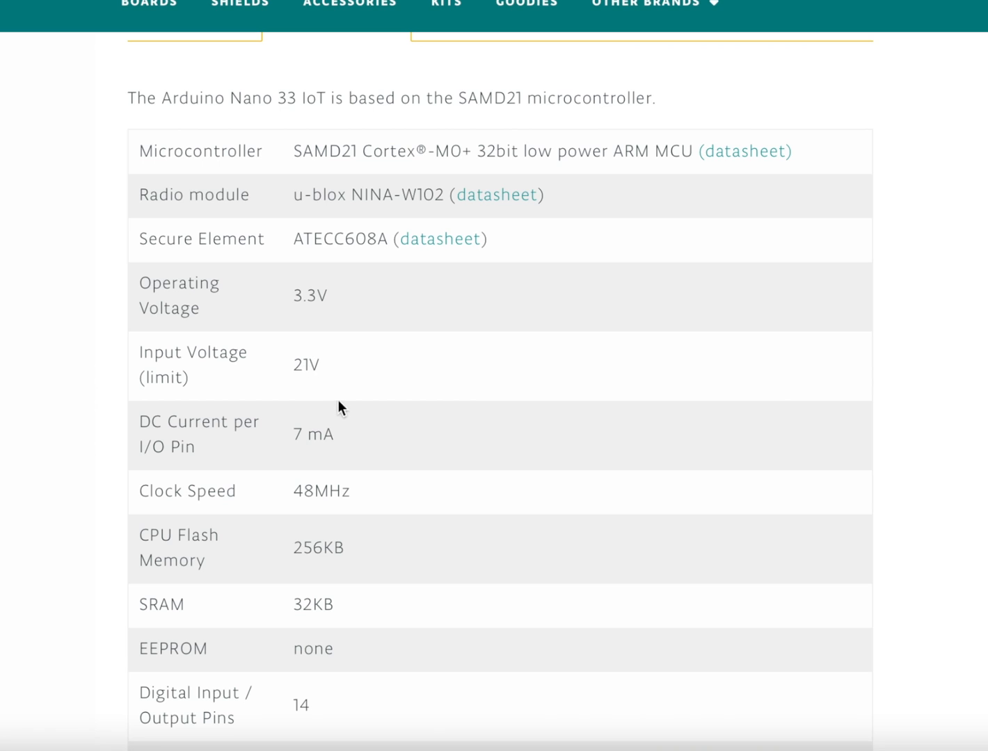
mouse_move(273, 418)
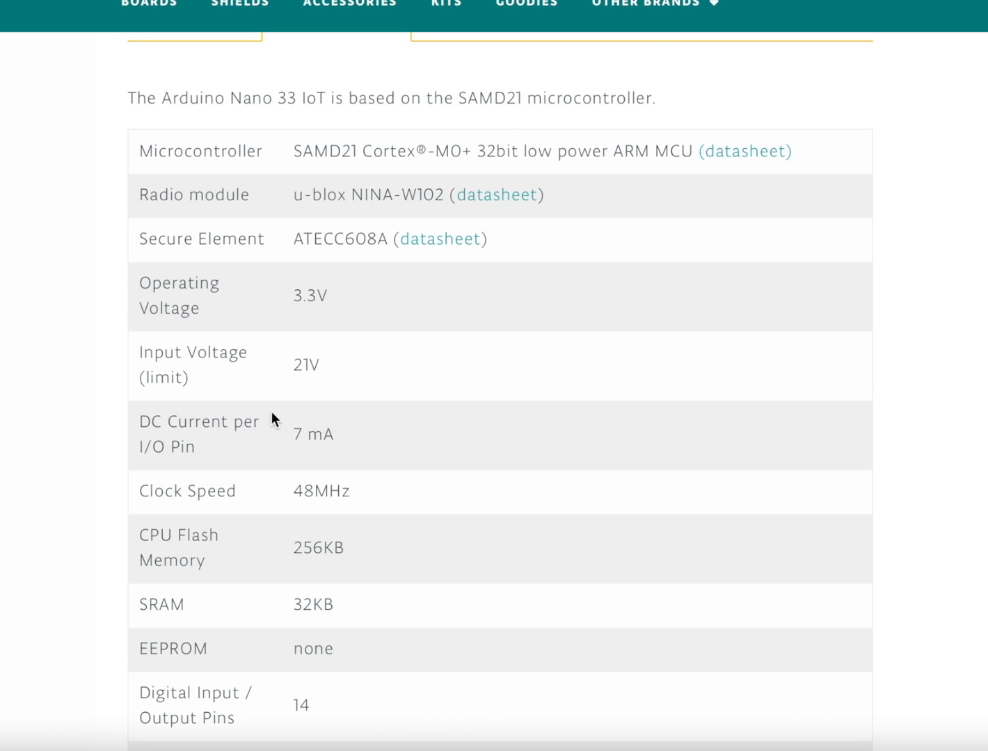
mouse_move(310, 402)
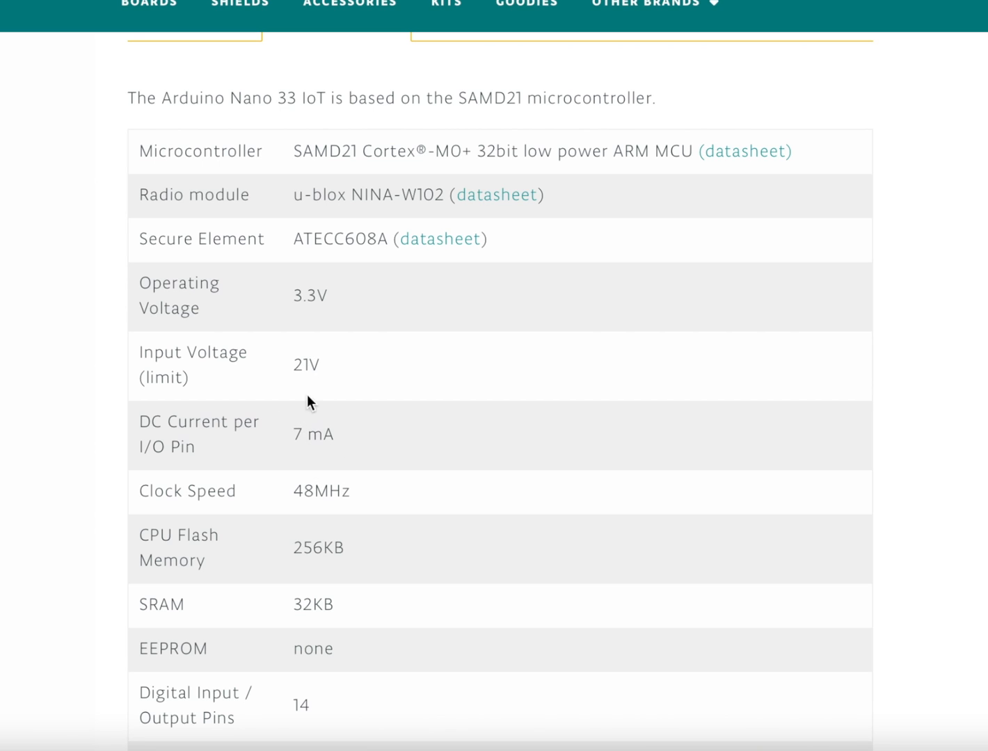
mouse_move(386, 518)
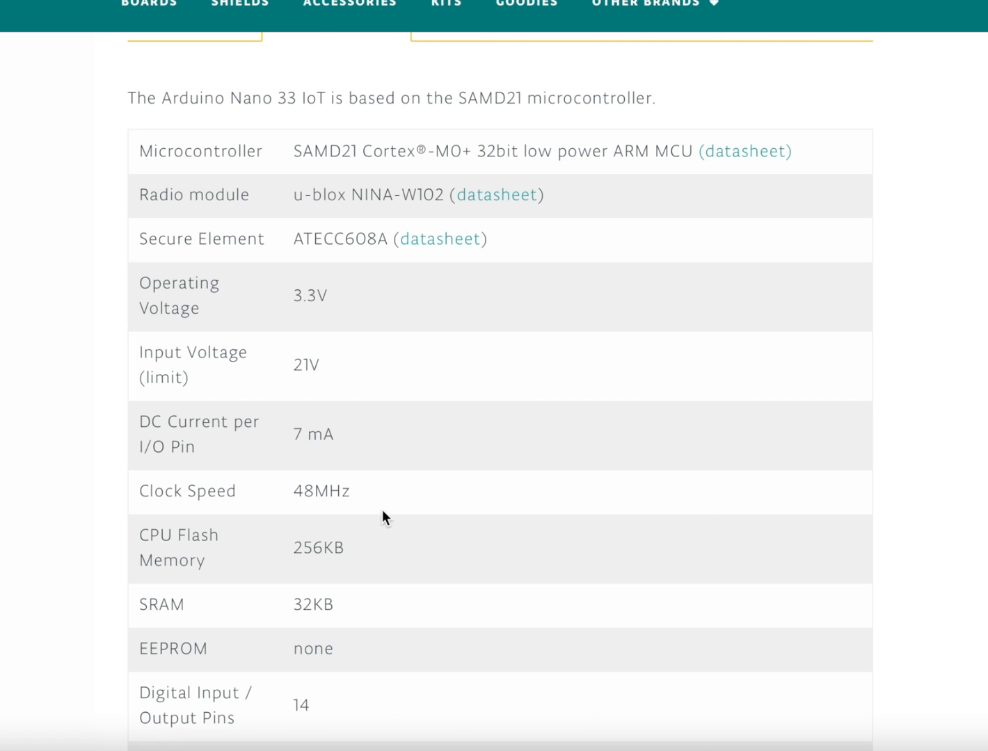
scroll(down, 3)
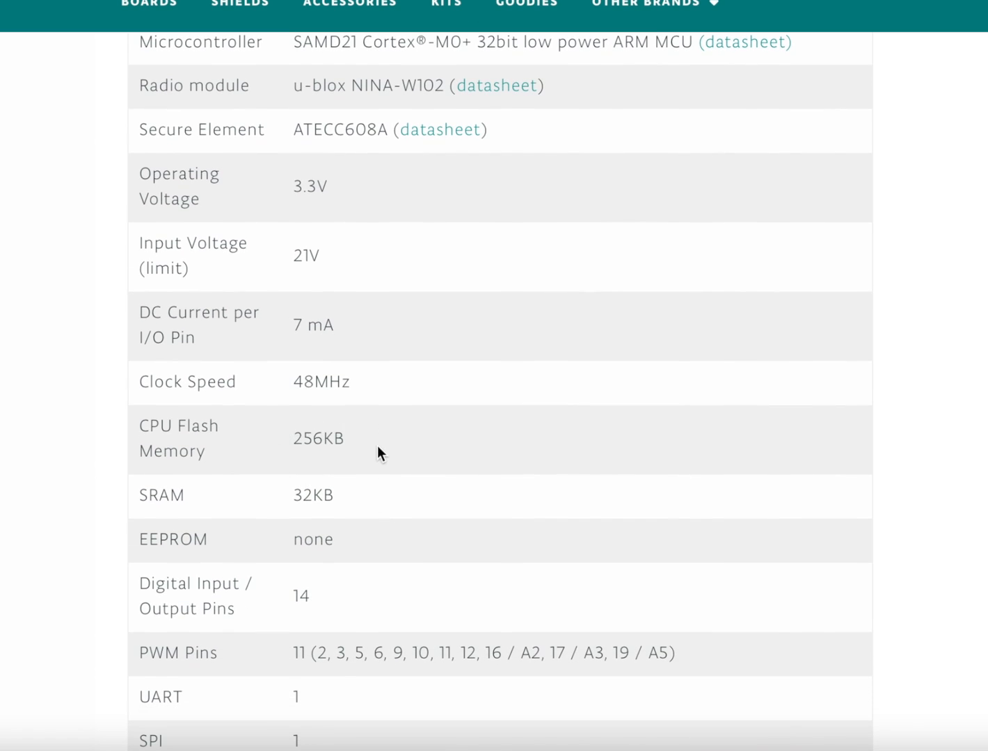
scroll(down, 3)
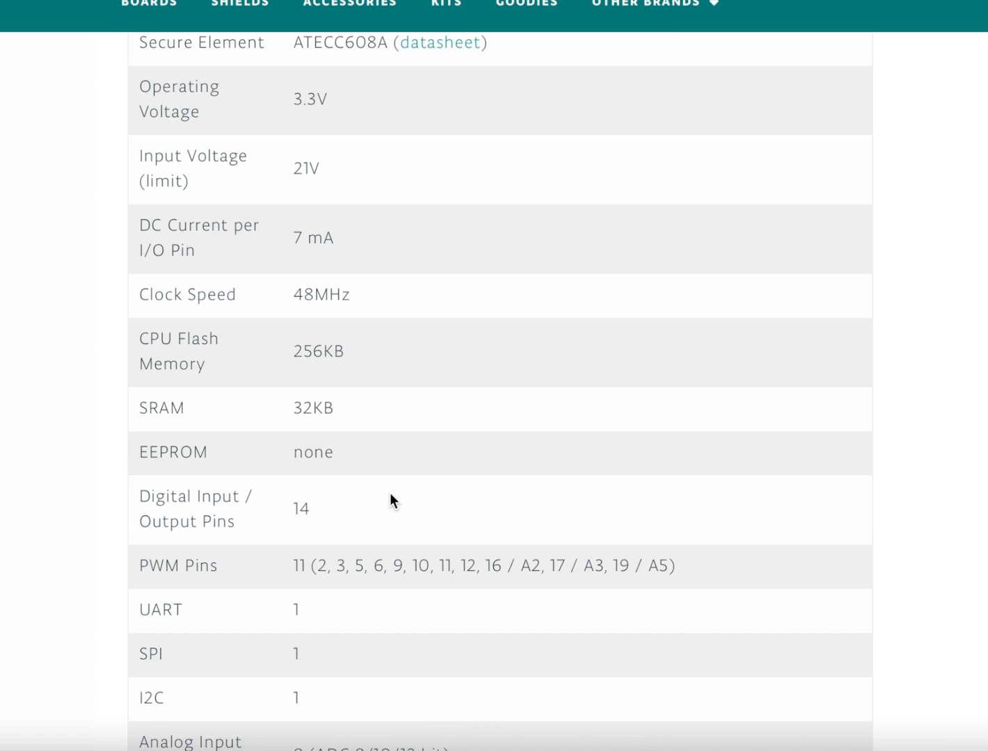
mouse_move(374, 471)
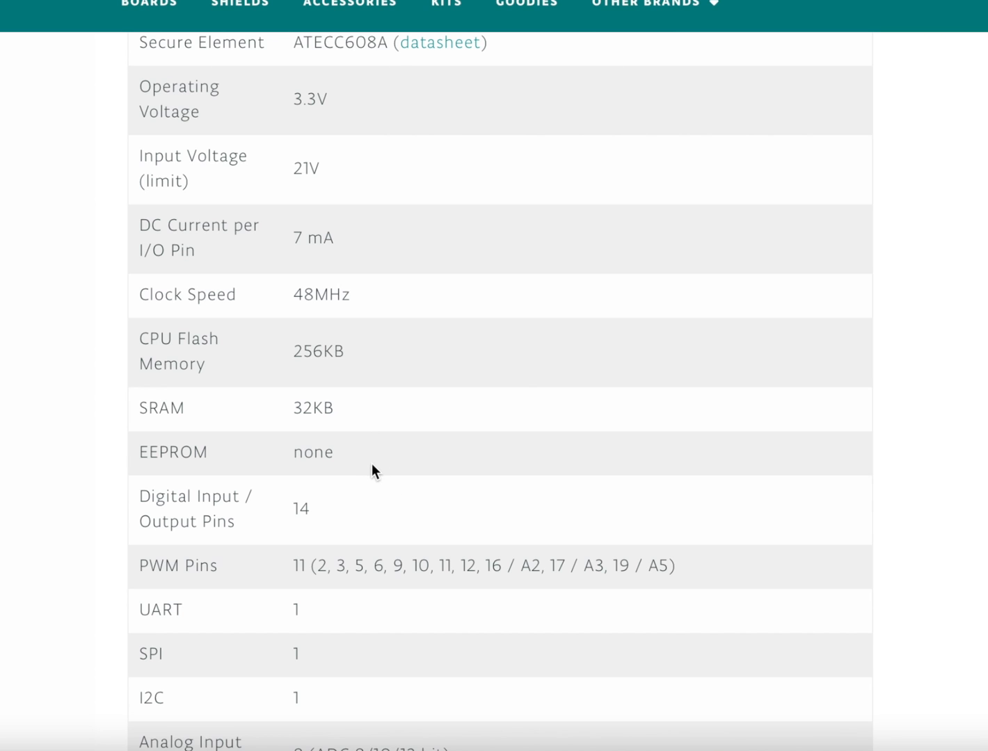
scroll(down, 3)
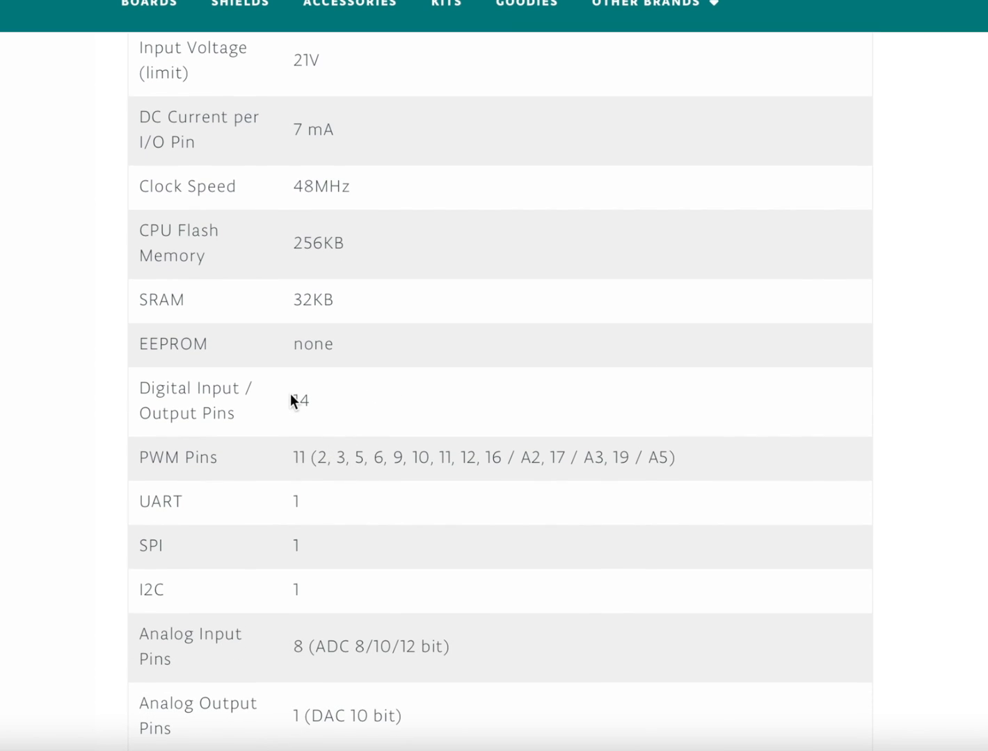
mouse_move(275, 389)
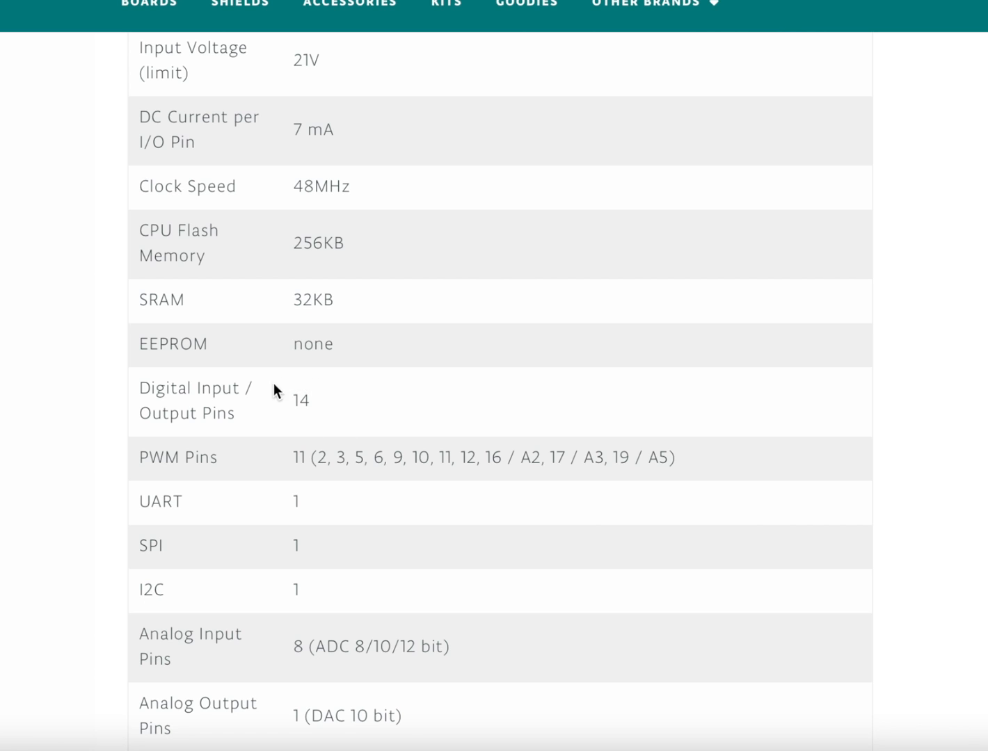
mouse_move(420, 449)
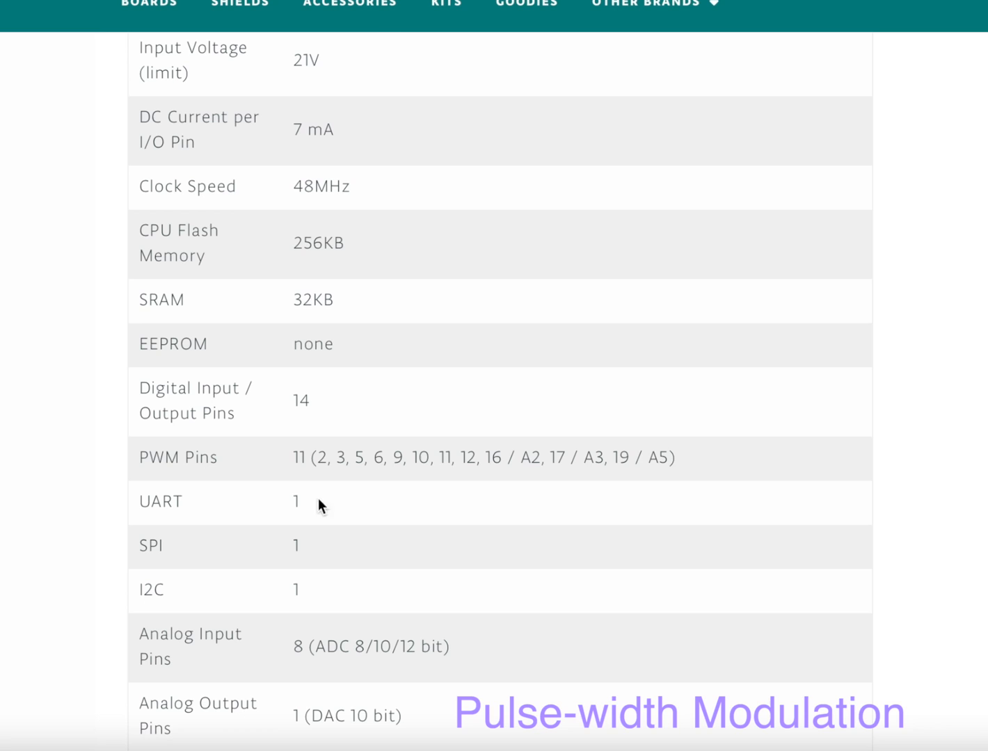
scroll(down, 3)
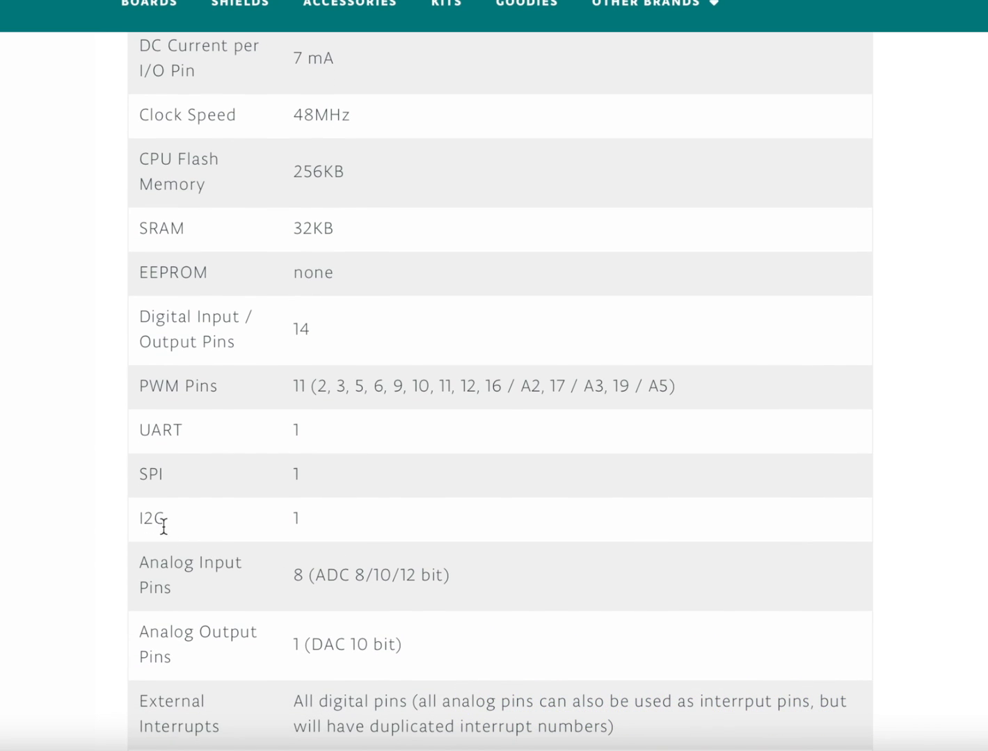
mouse_move(361, 521)
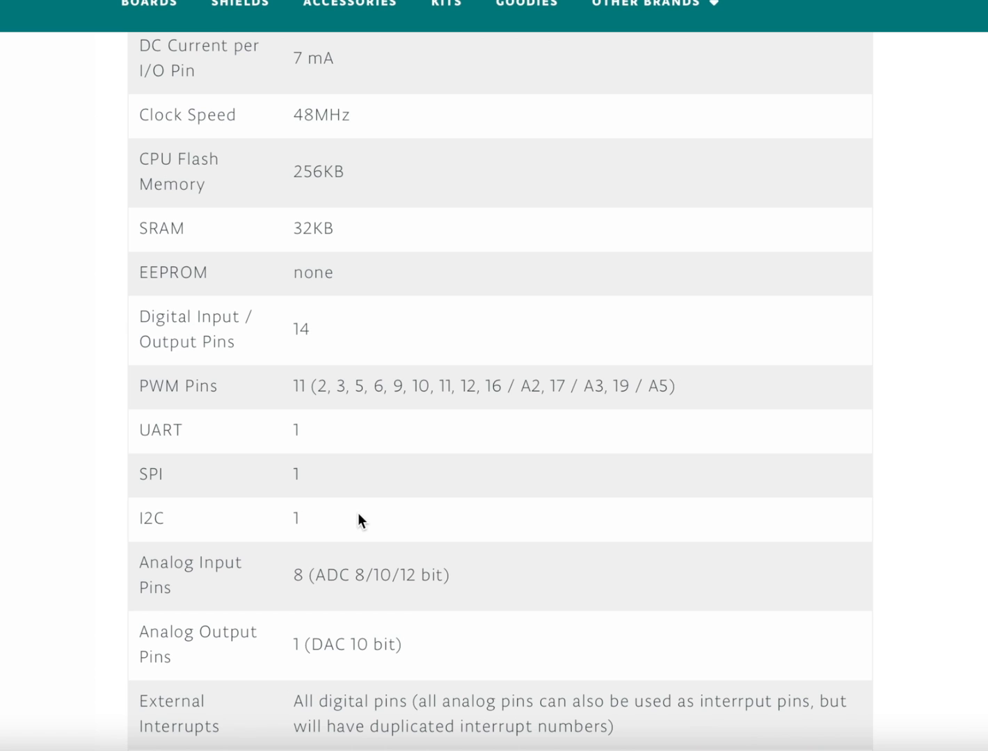
scroll(down, 3)
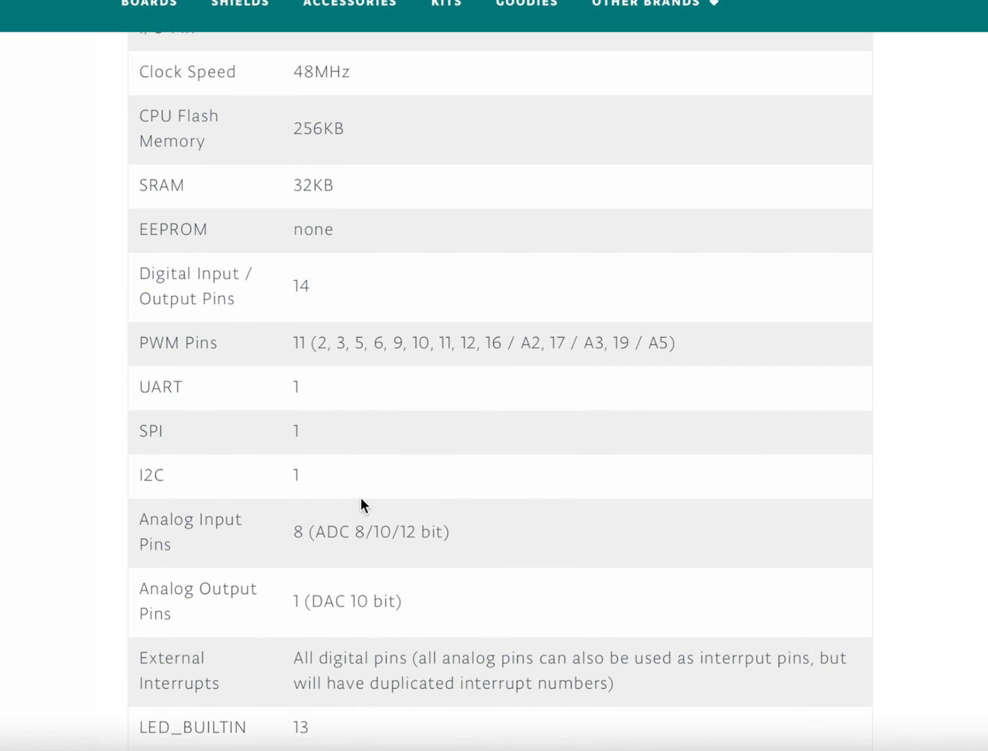
scroll(down, 3)
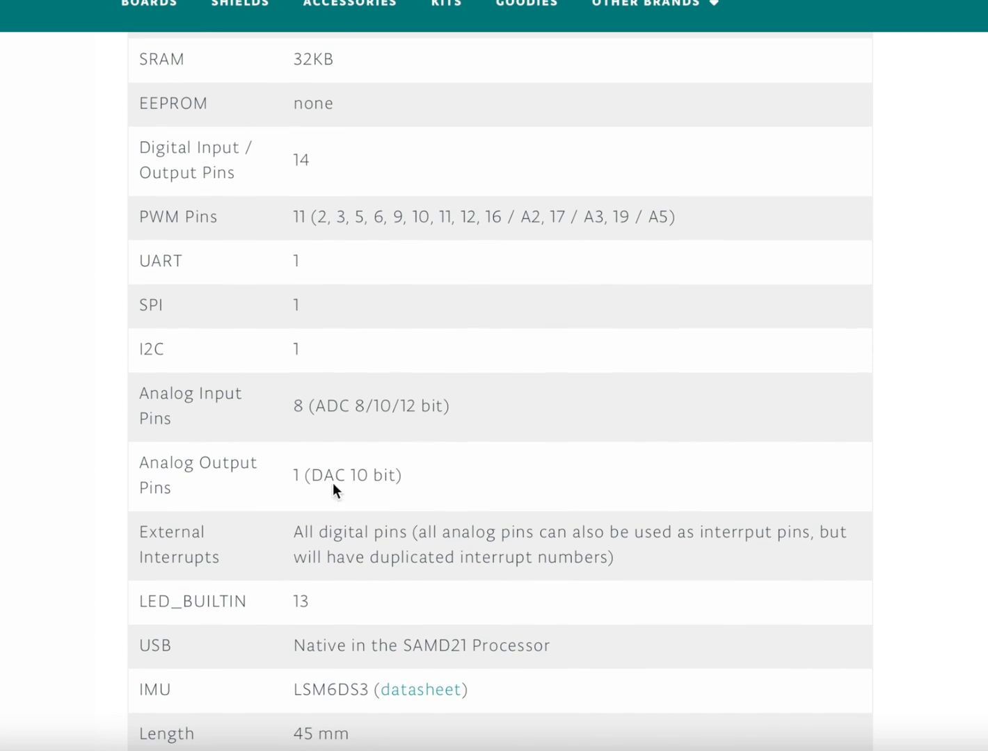
mouse_move(420, 501)
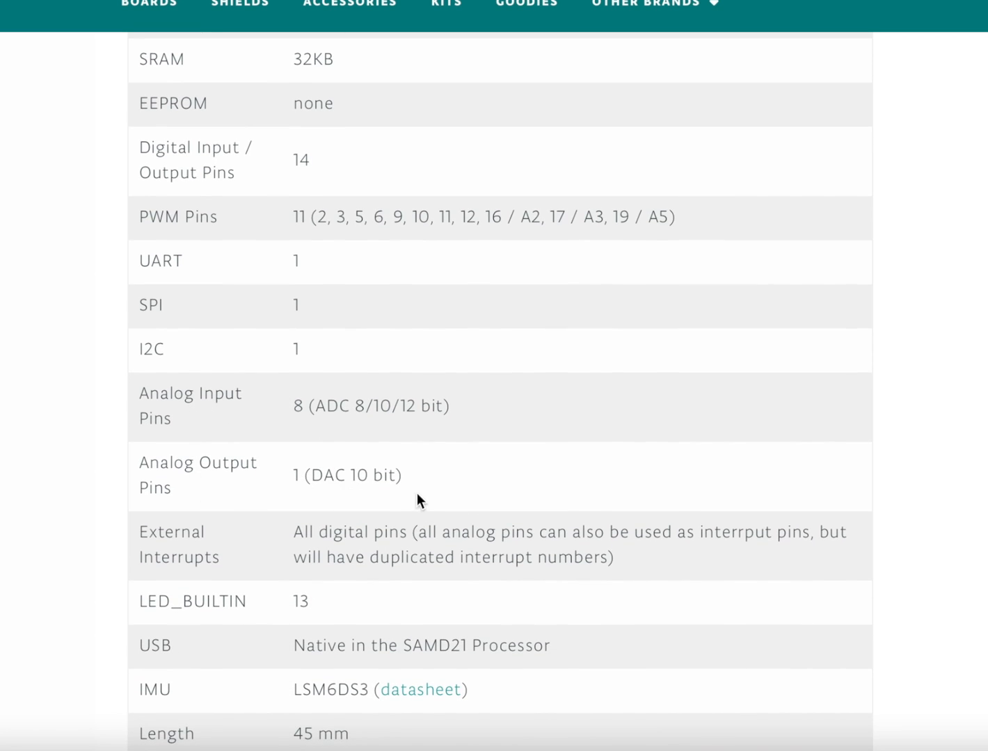
scroll(down, 3)
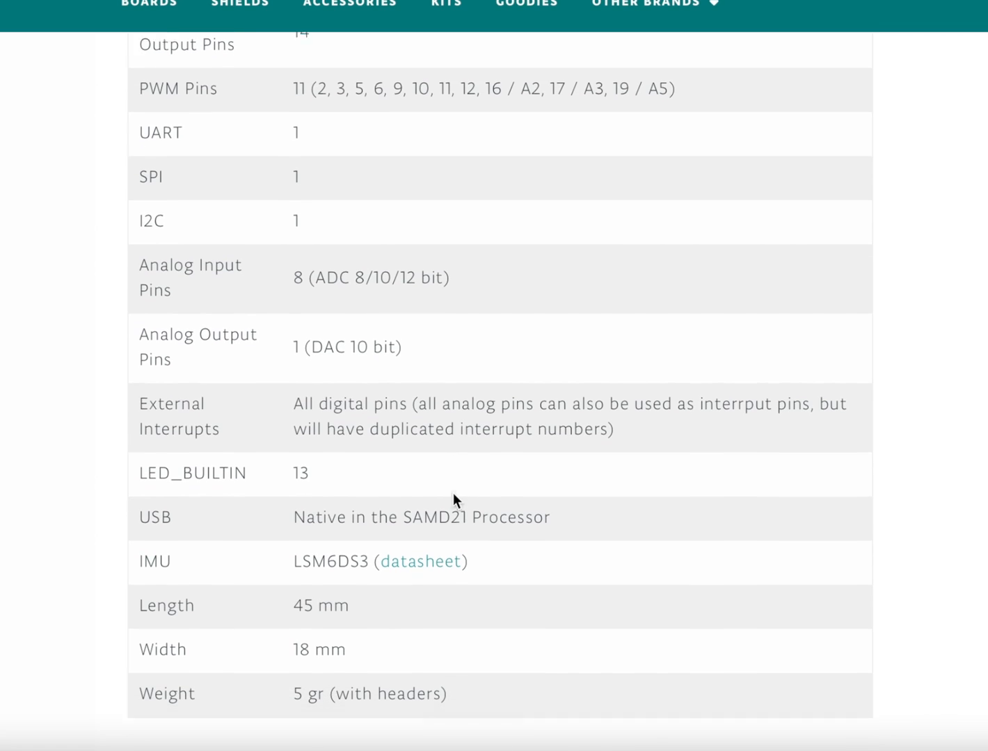
scroll(down, 3)
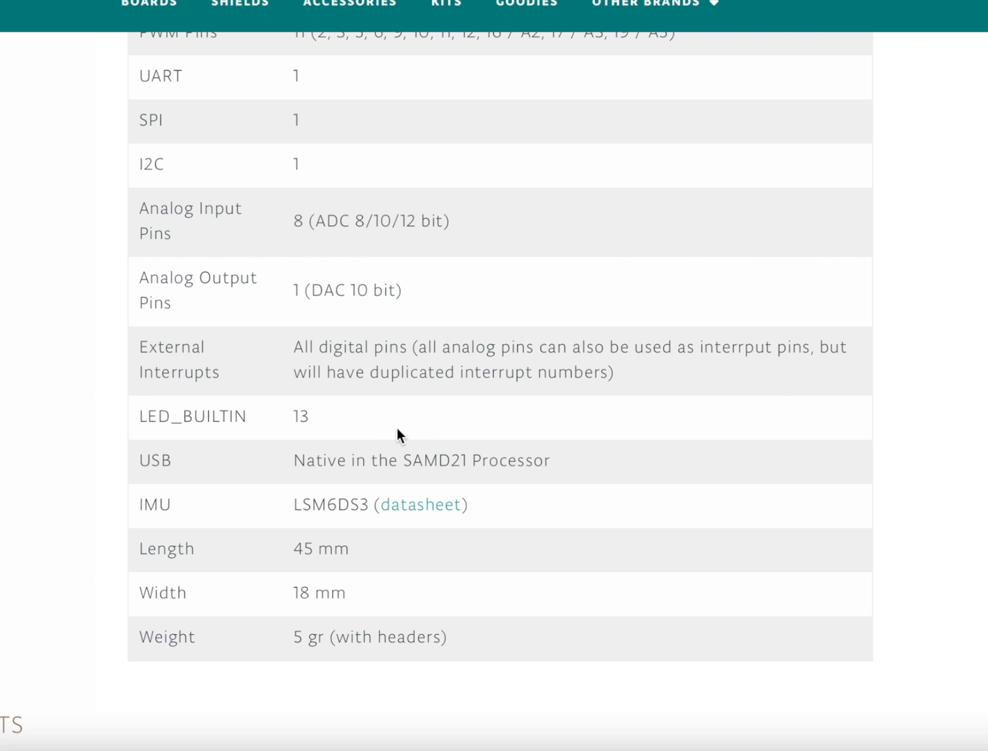
mouse_move(259, 523)
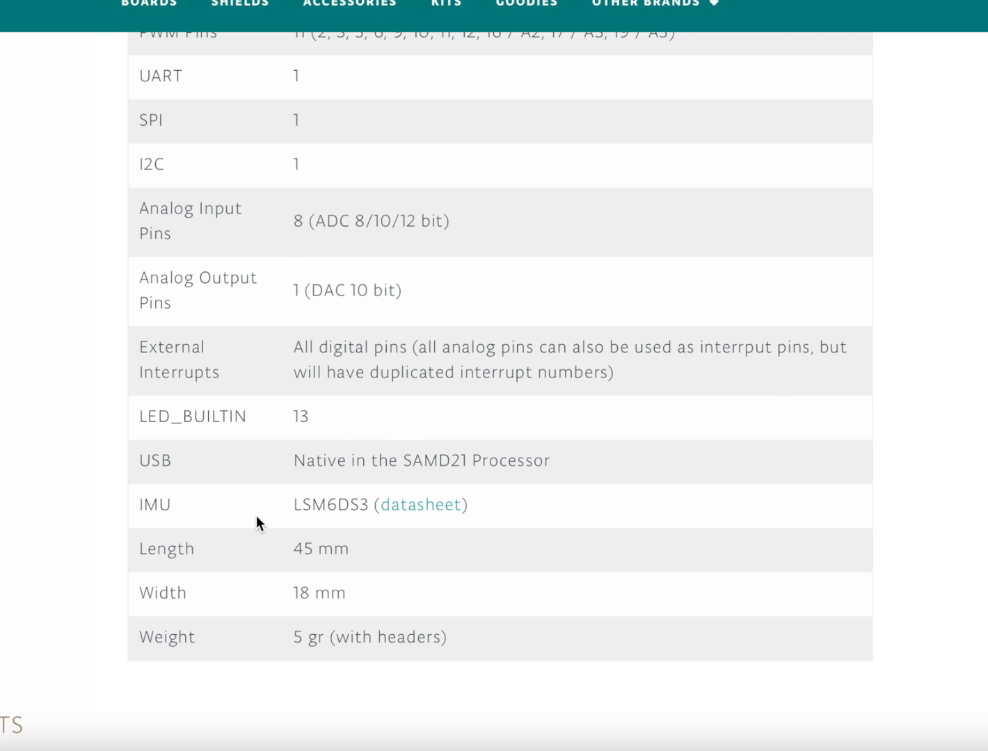
mouse_move(327, 478)
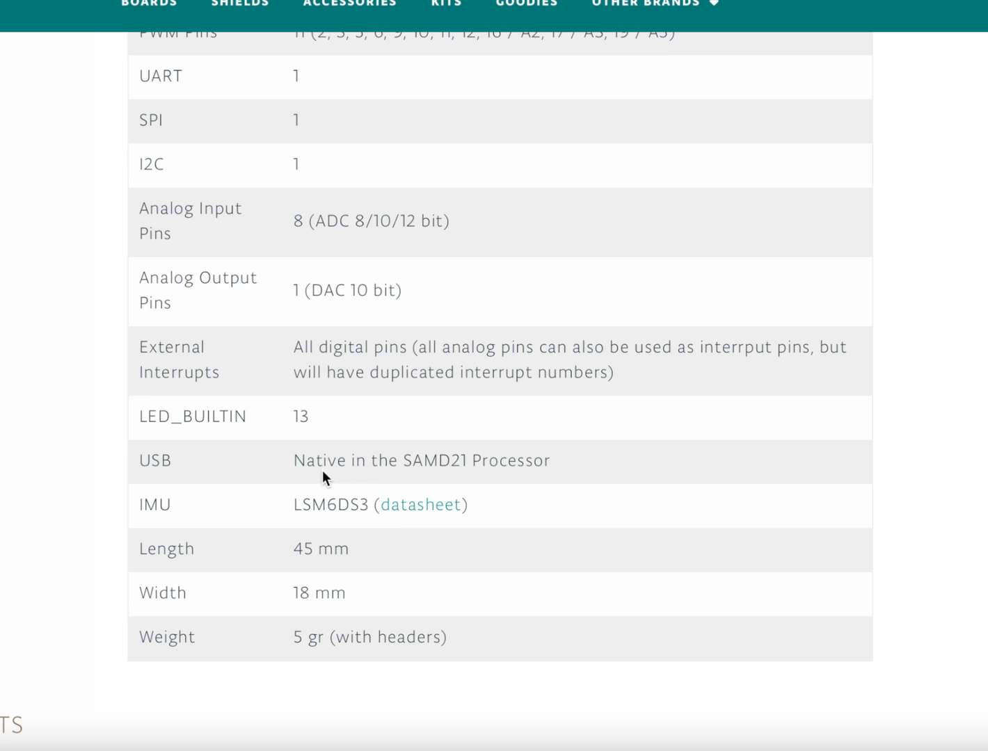
mouse_move(310, 543)
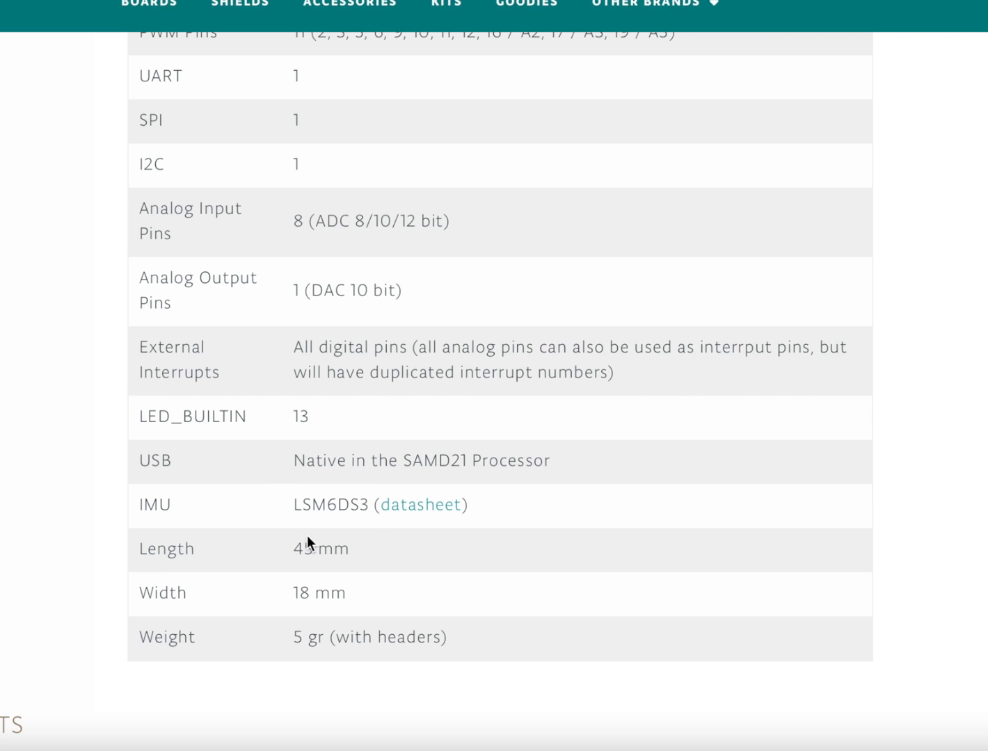
mouse_move(318, 482)
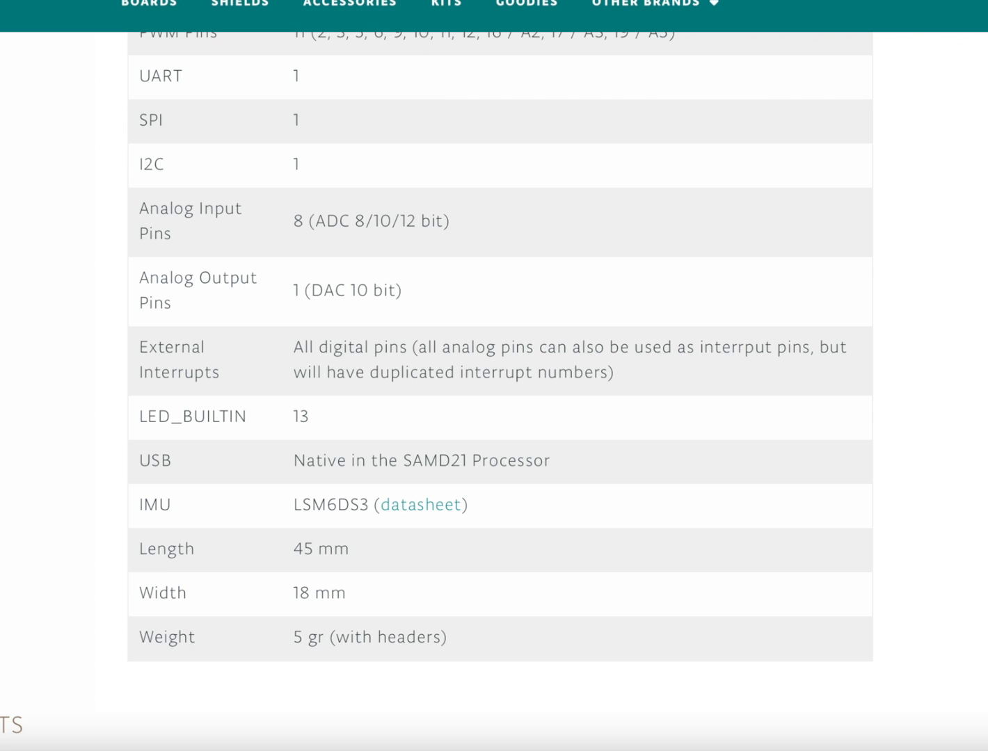
click(487, 101)
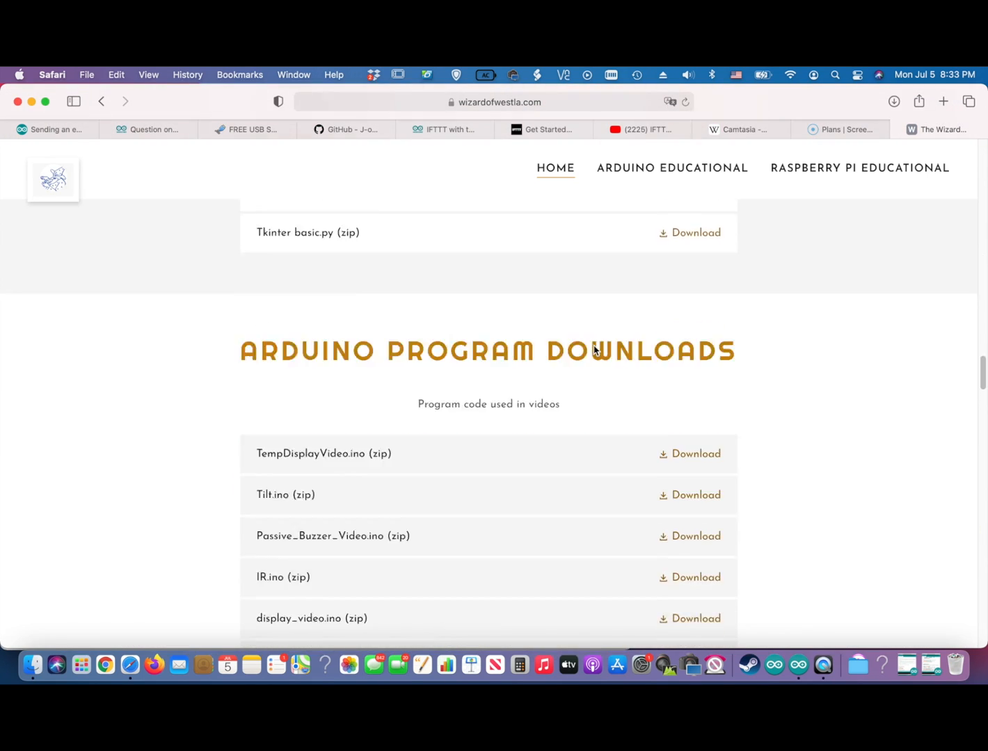
Scroll wizardofwestla.com's Arduino Program Downloads list to the final SimpleAccelerometer (zip) entry
scroll(down, 3)
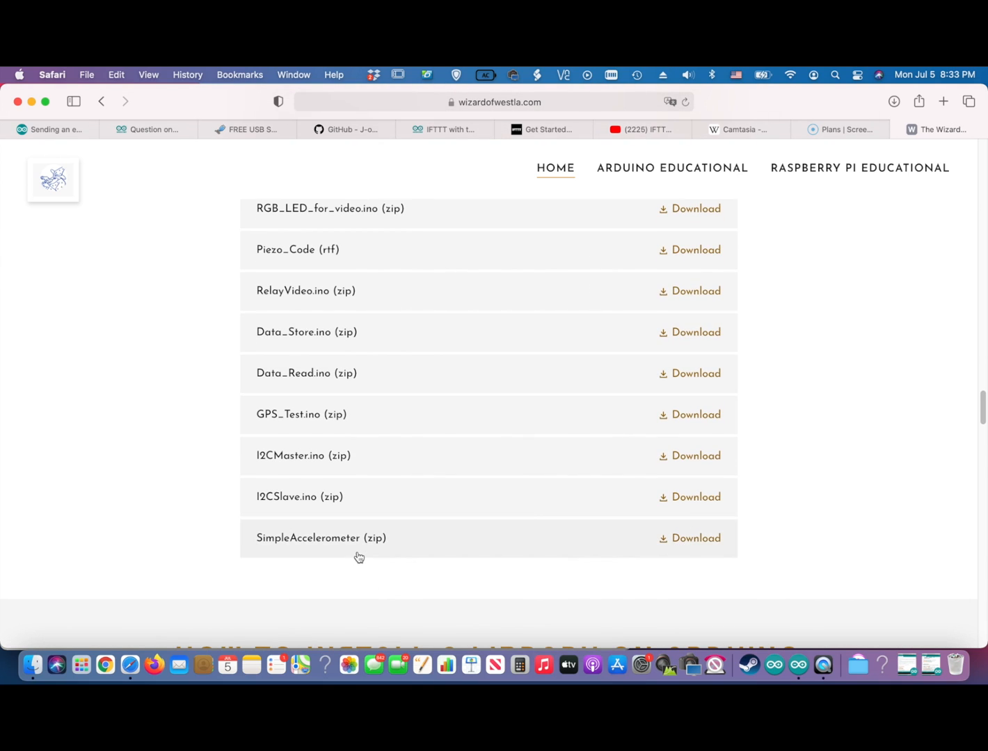
mouse_move(418, 539)
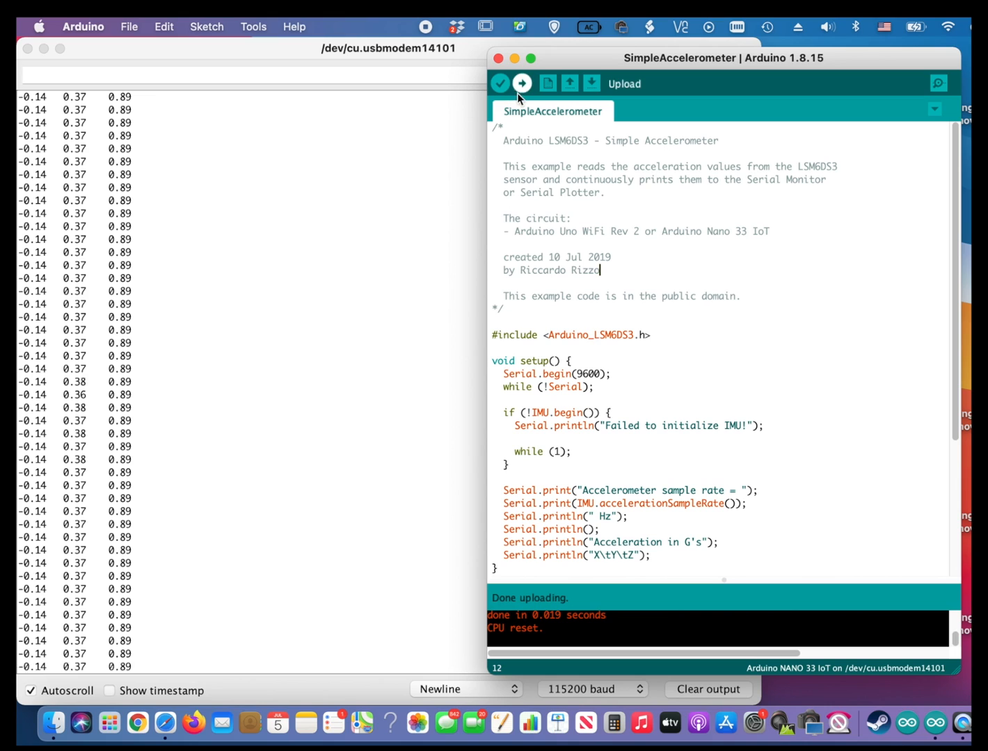
mouse_move(243, 204)
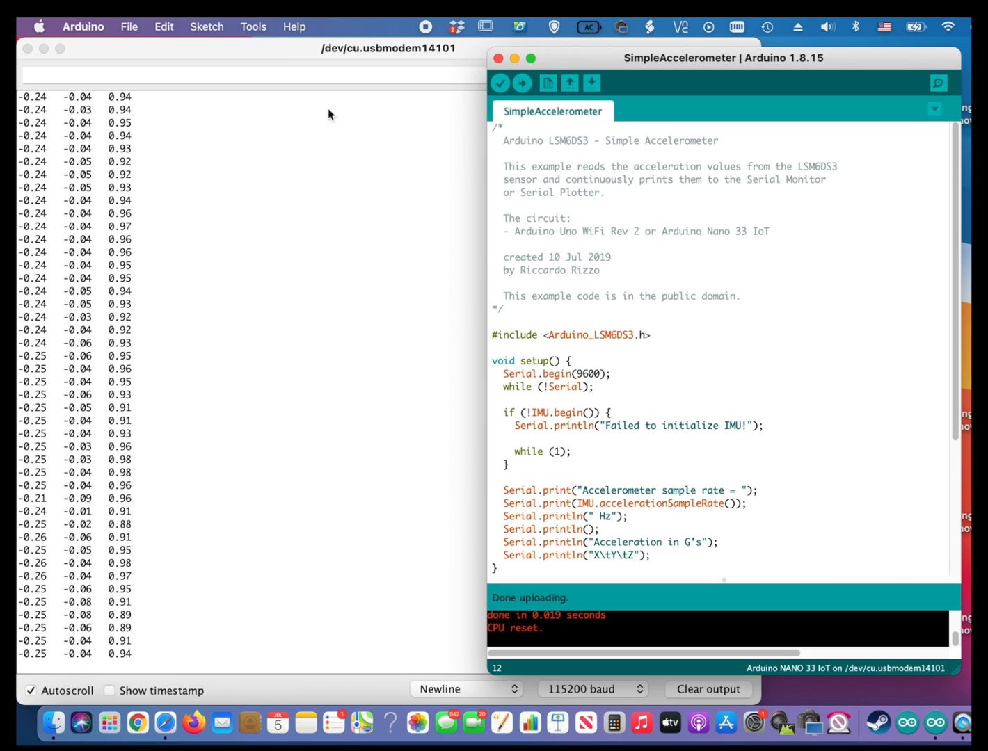
Open the Tools menu while the Serial Monitor streams X, Y, Z acceleration
click(253, 26)
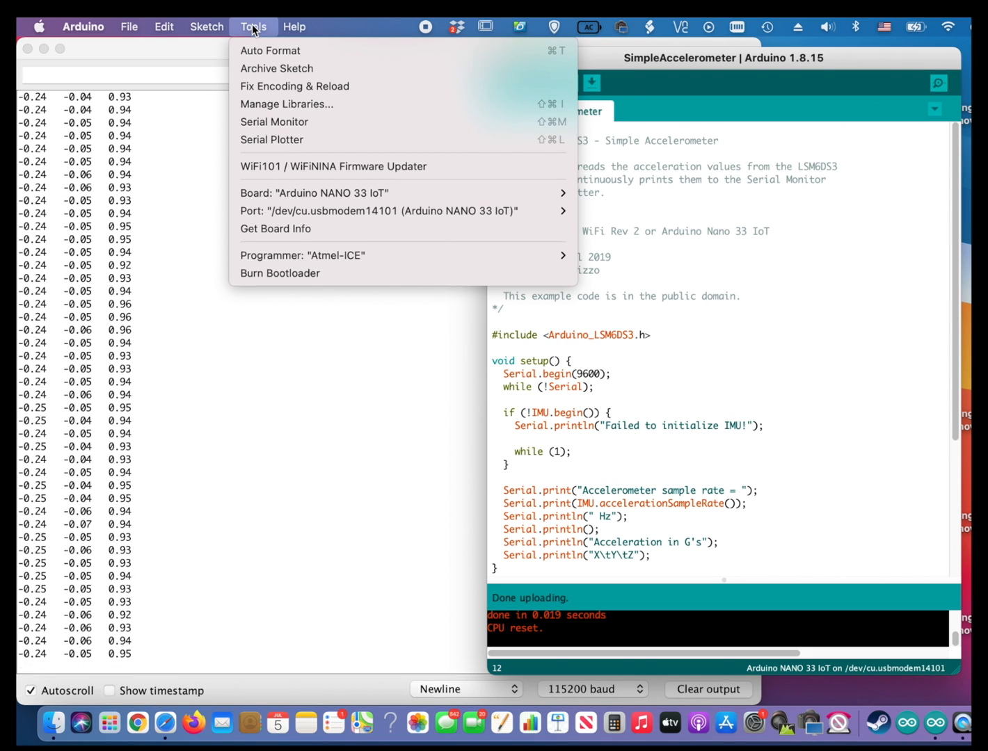
mouse_move(622, 360)
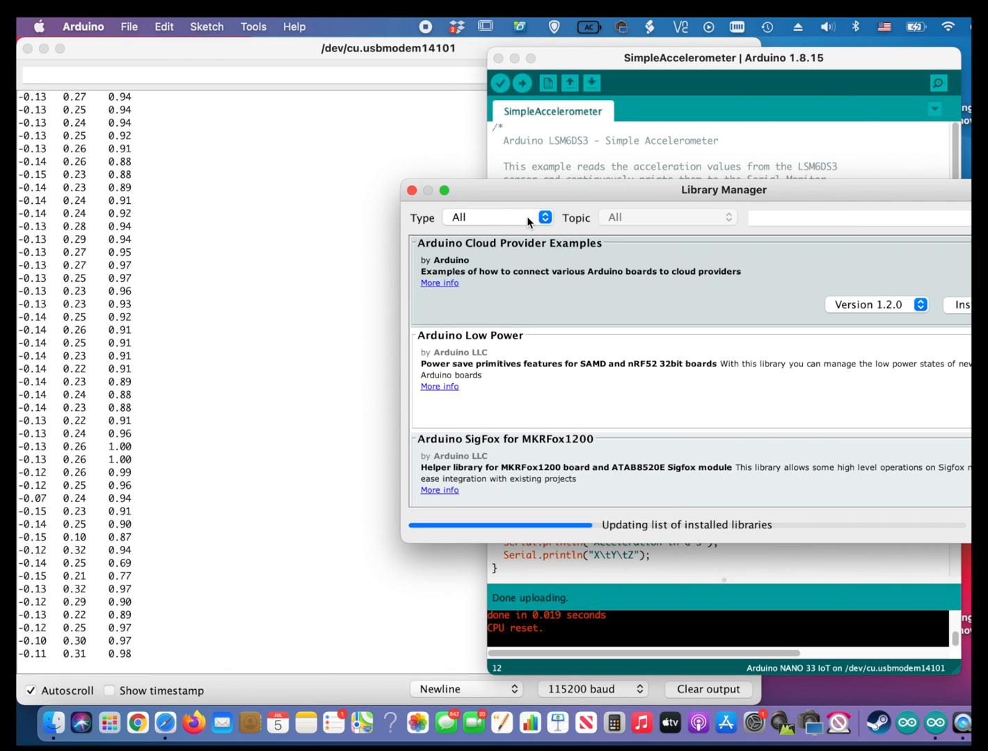
click(855, 217)
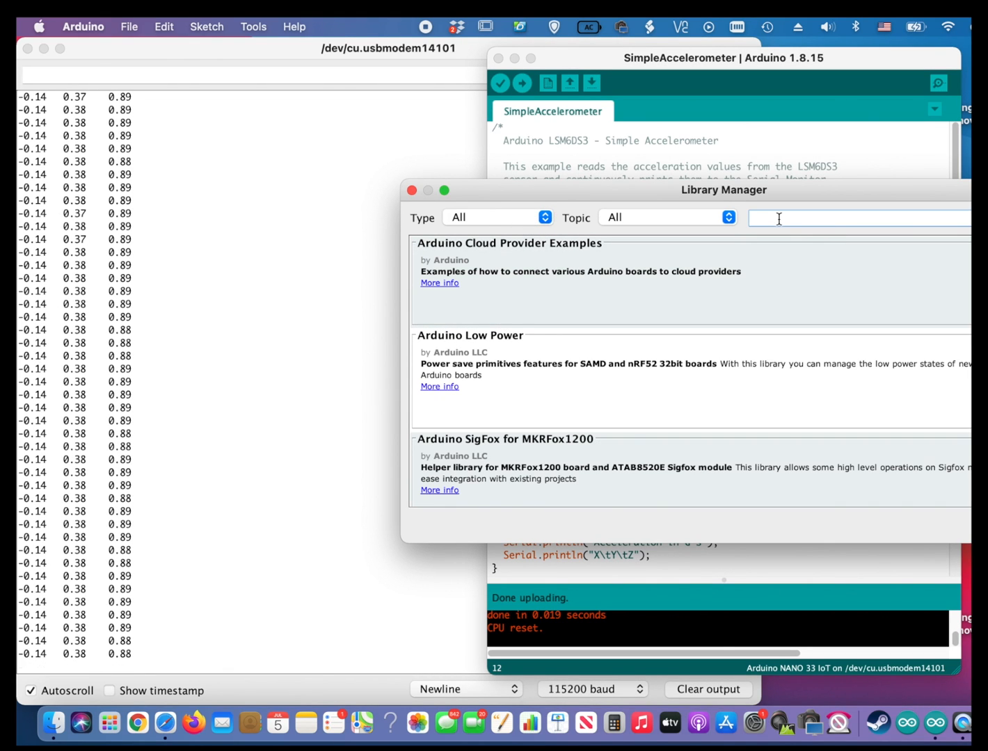
text(lsm6)
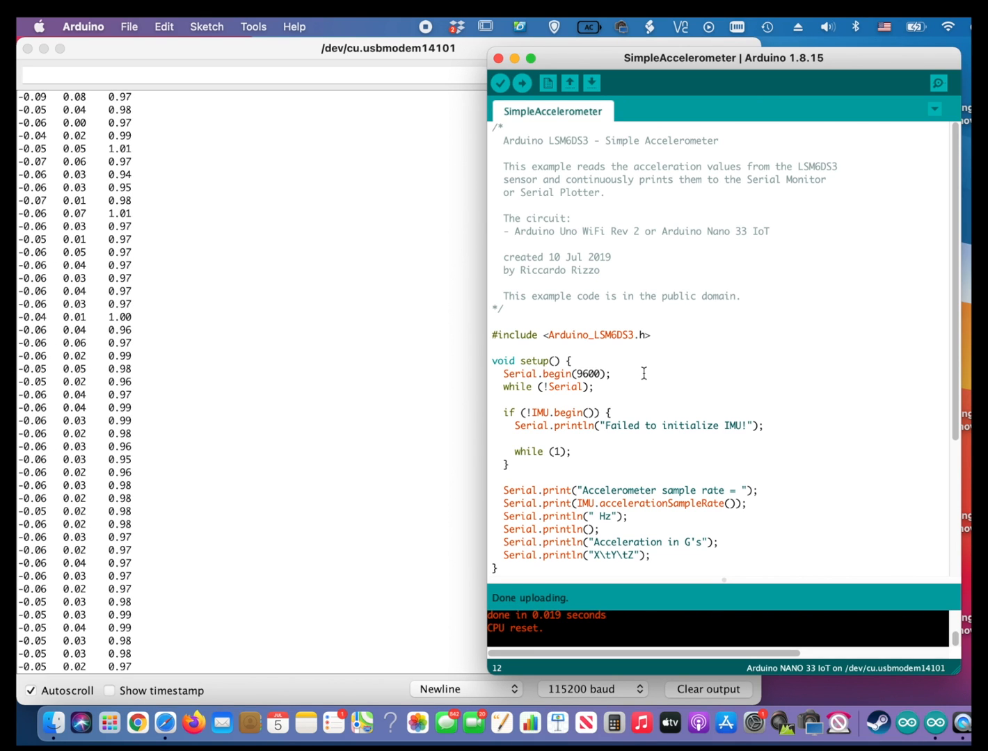
scroll(down, 3)
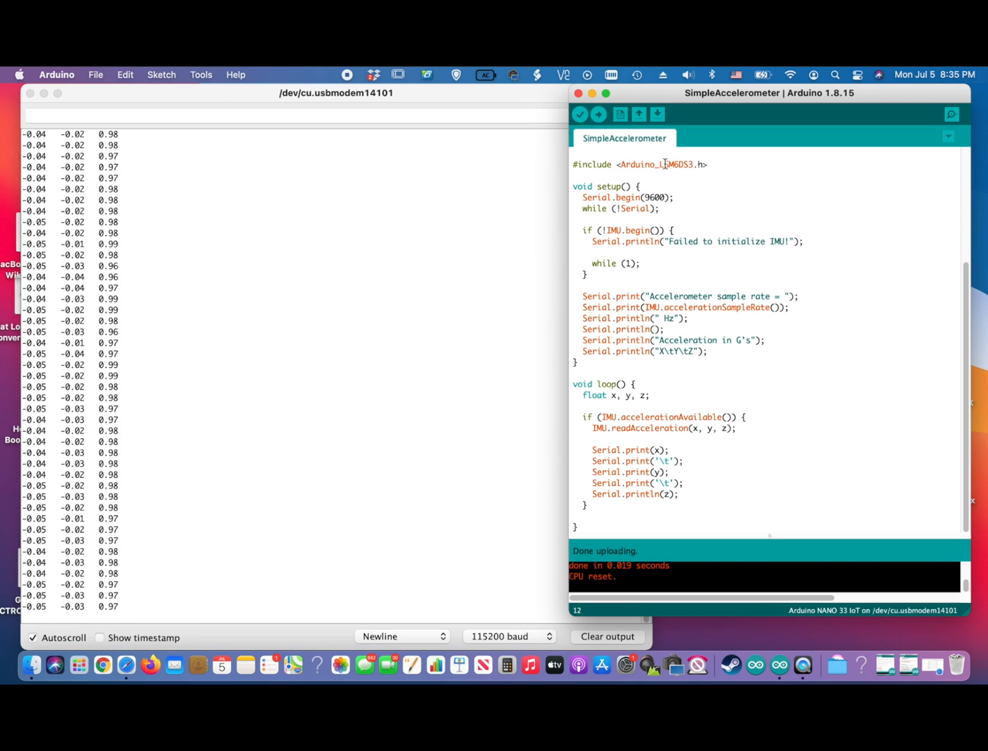
click(599, 114)
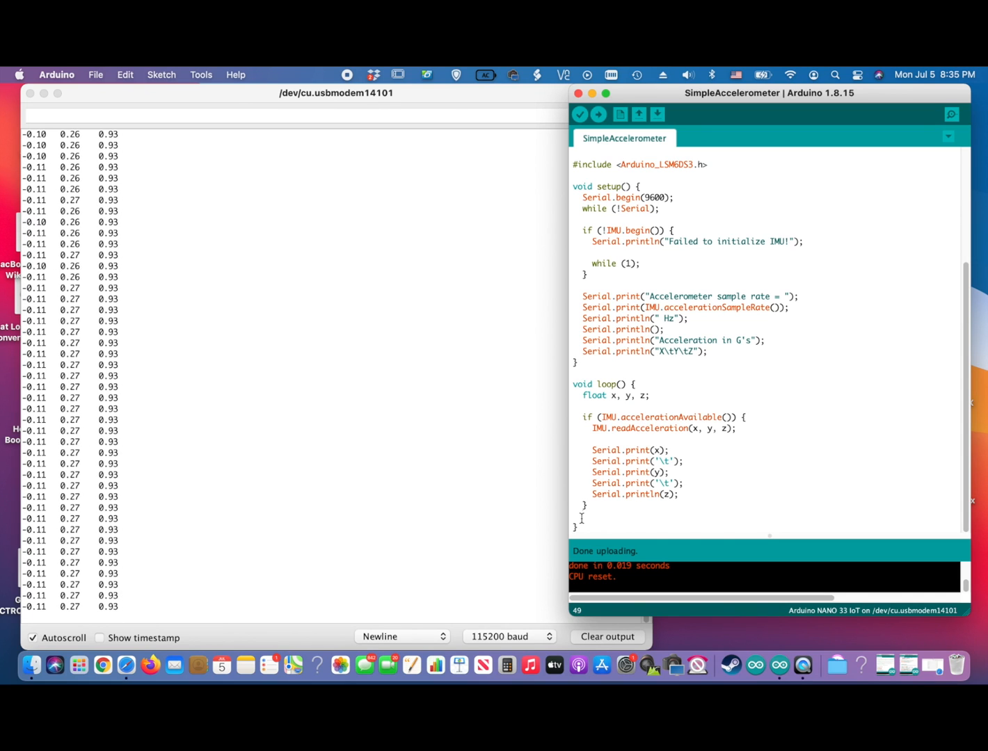
Append delay(2000); to the end of loop() and re-upload the sketch to the board
text(delay)
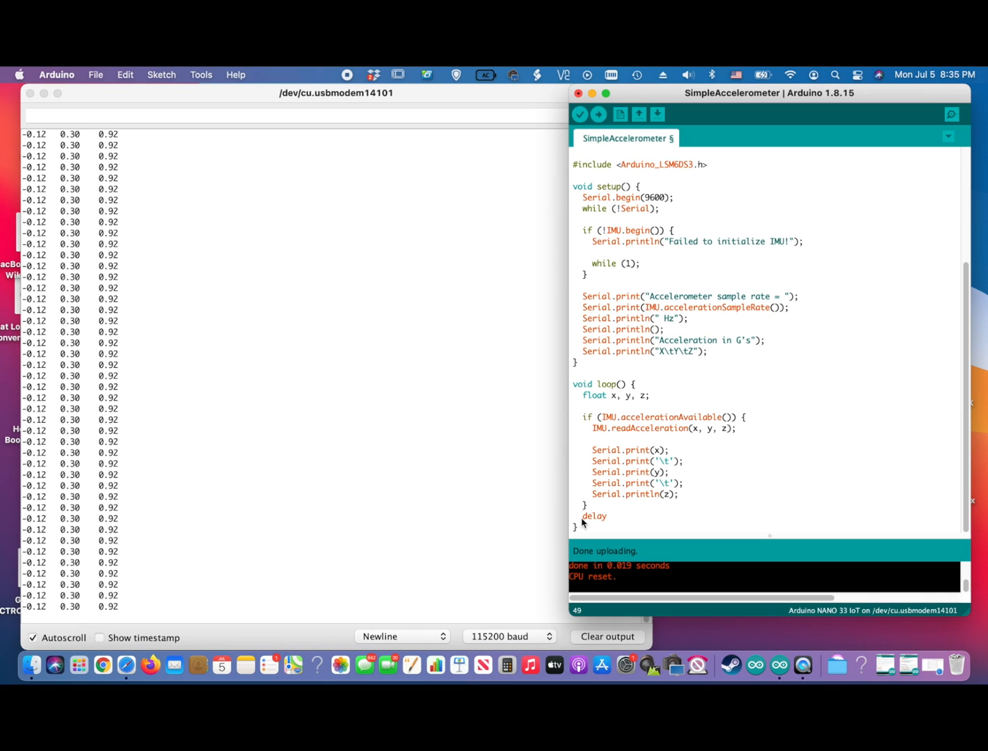
text((2000)
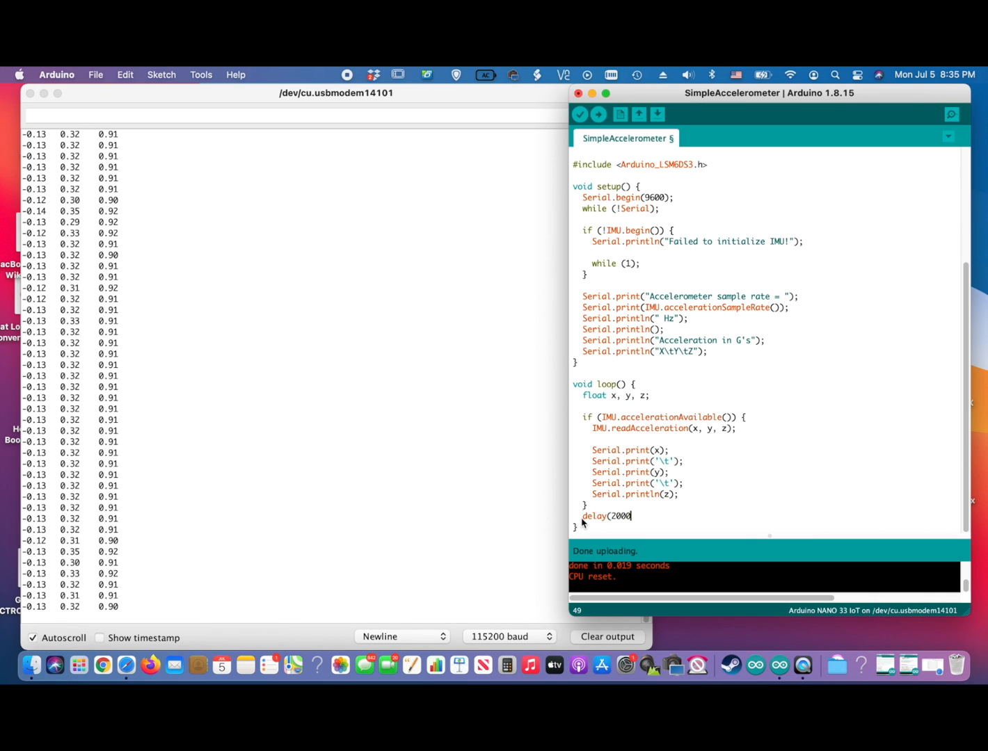
text();)
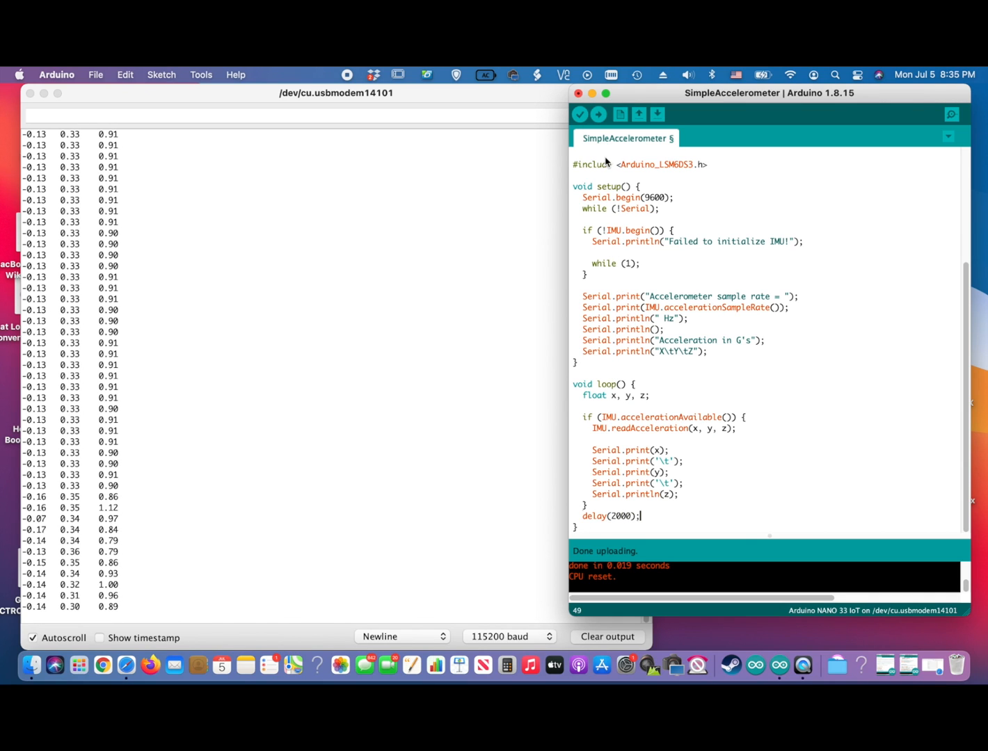
click(580, 114)
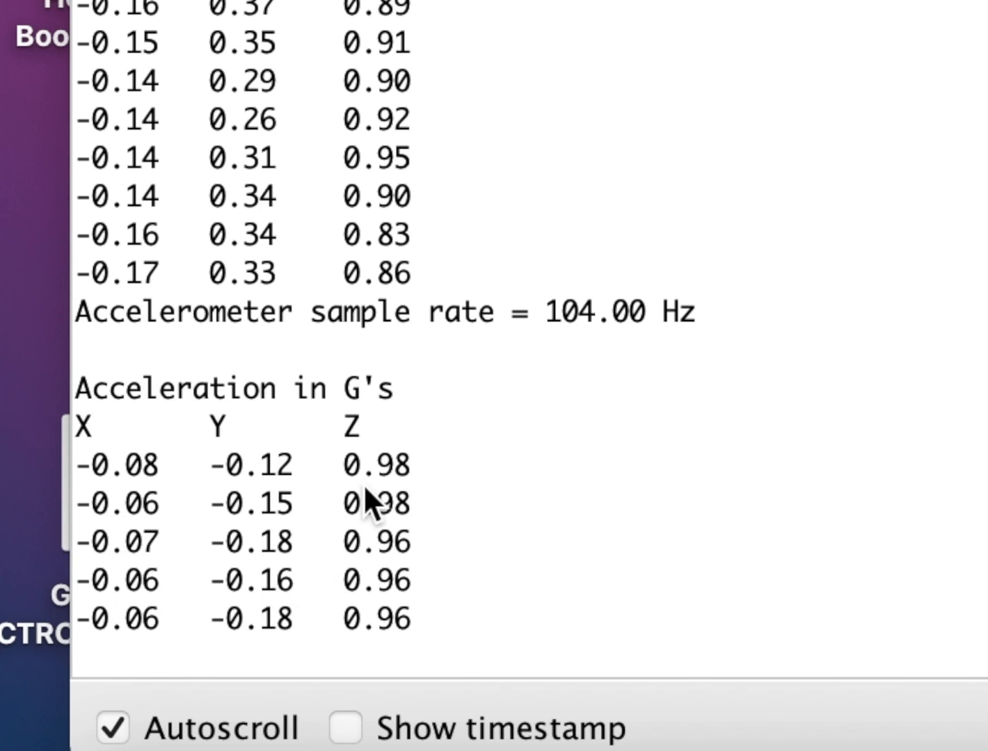
scroll(down, 3)
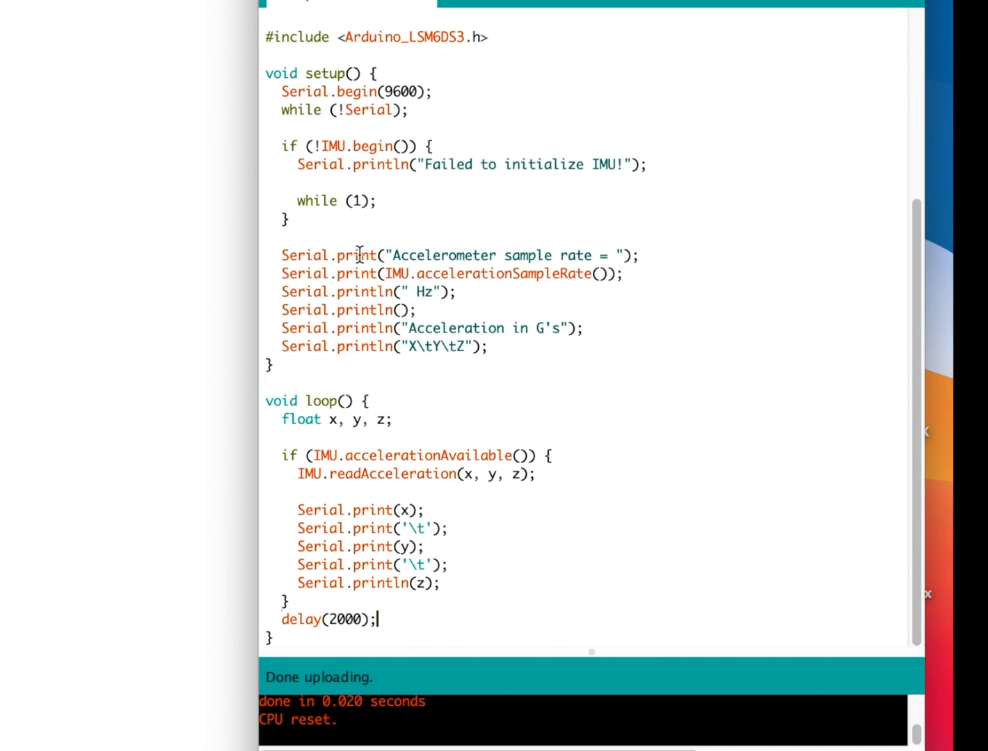
mouse_move(332, 443)
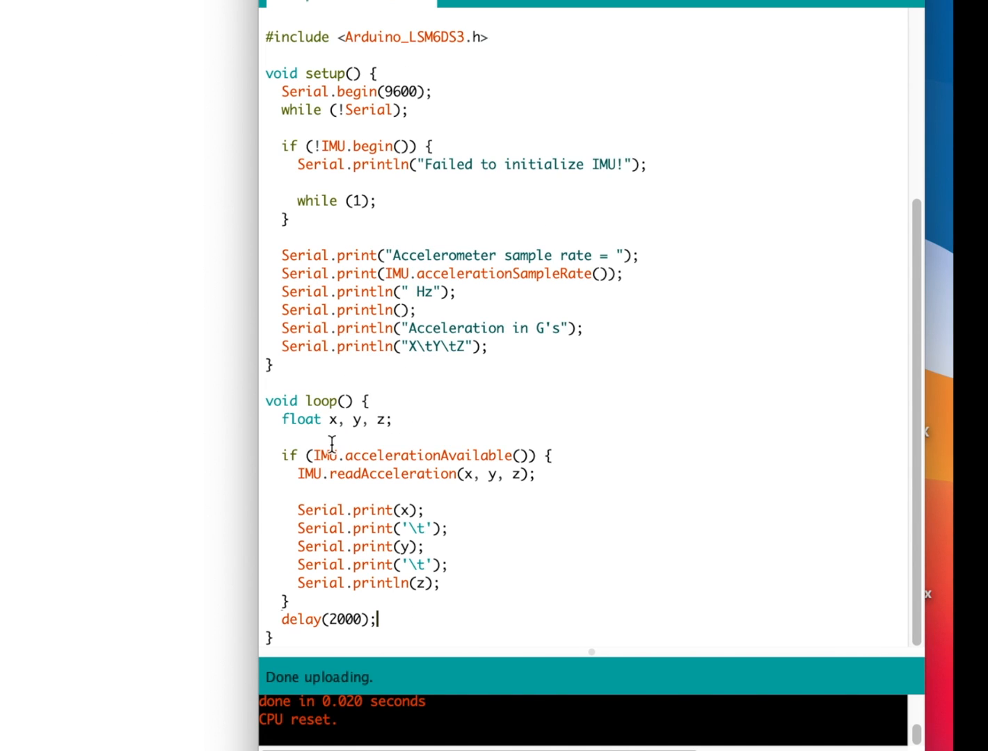
mouse_move(424, 106)
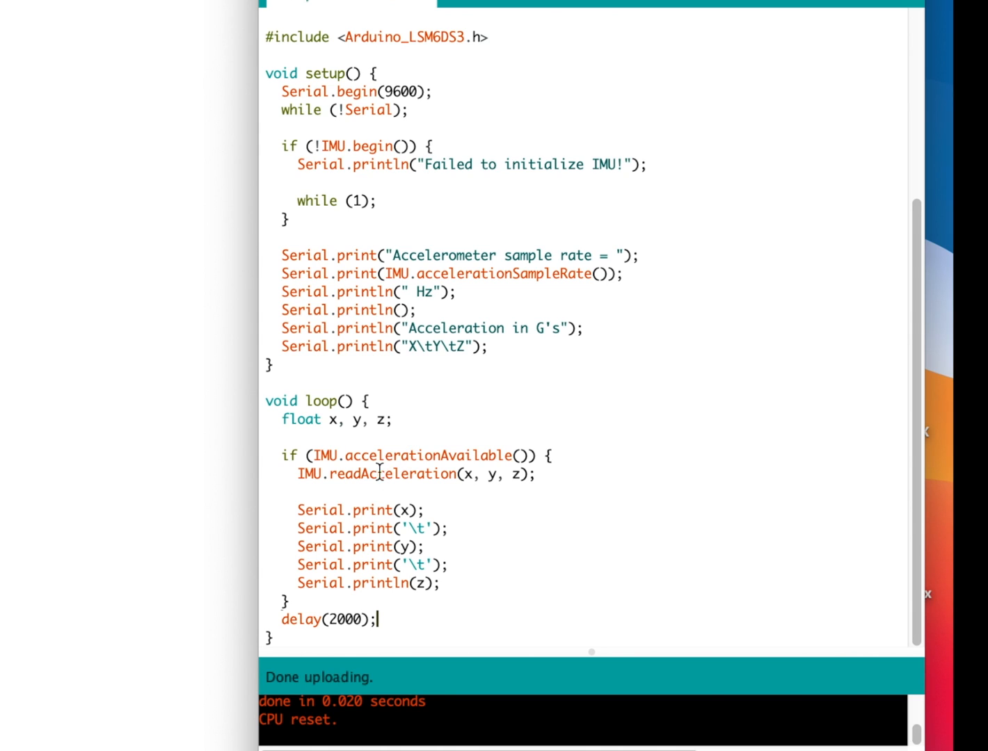
mouse_move(455, 449)
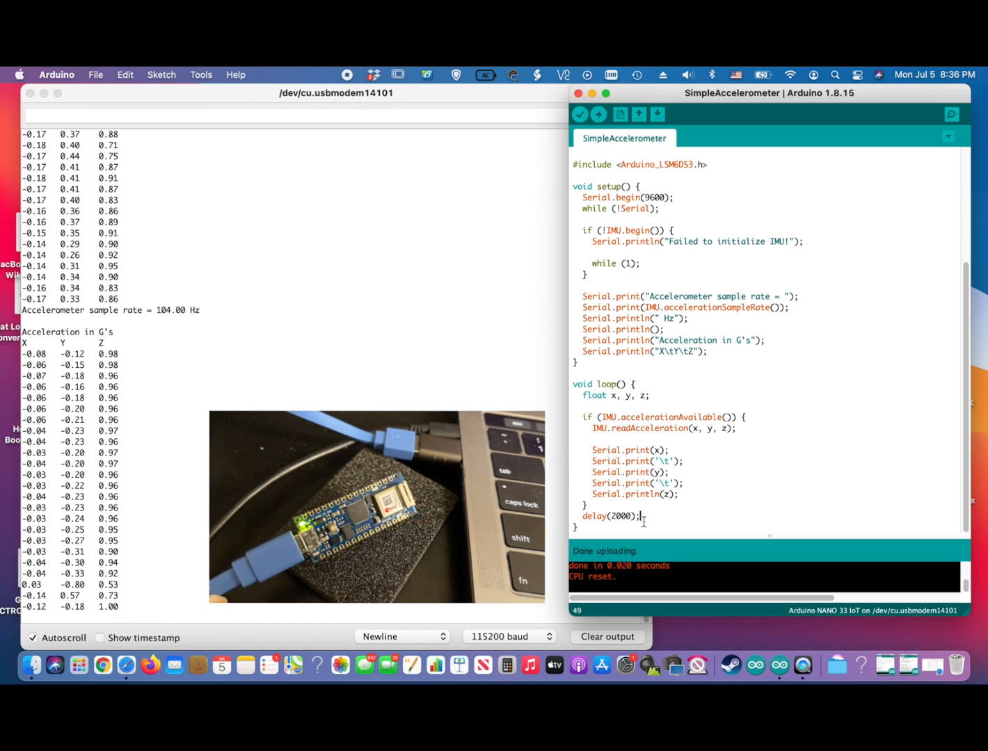
Select the delay(2000) call to comment it out and re-upload the sketch
double_click(611, 517)
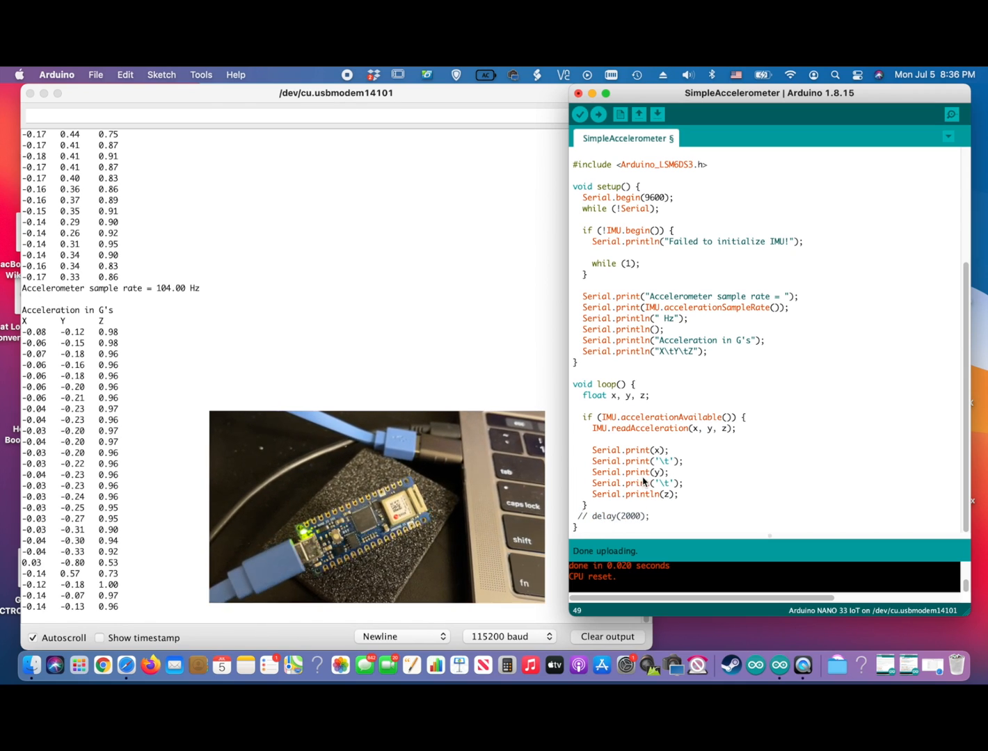
click(598, 114)
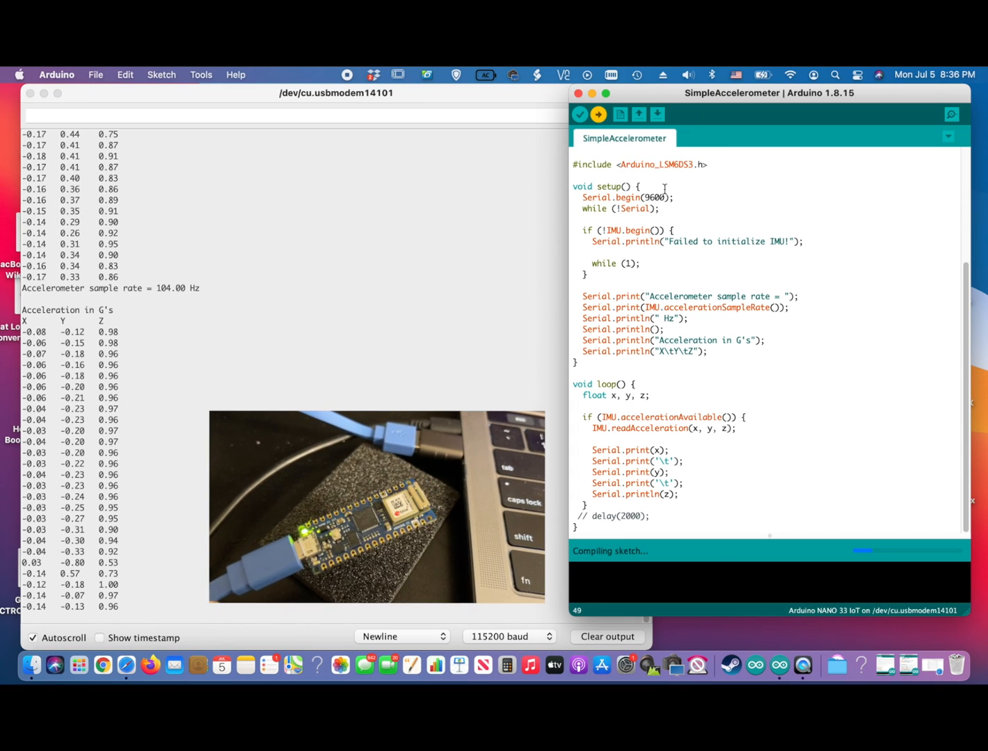